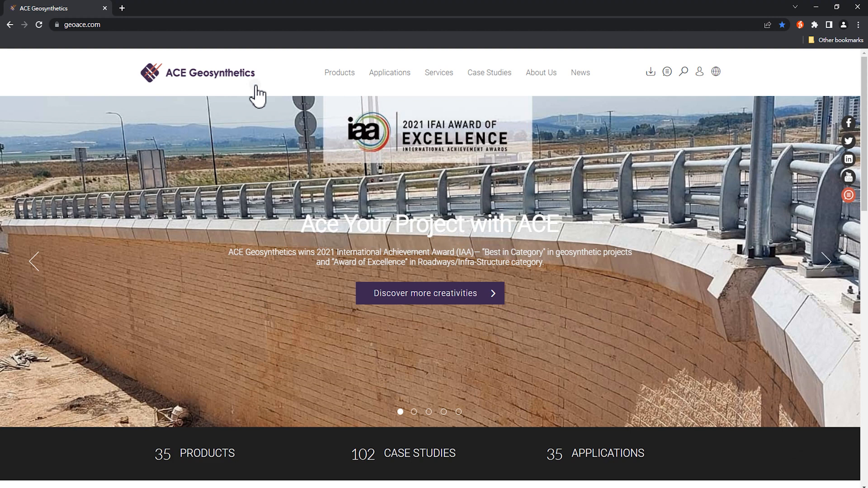
mouse_move(297, 76)
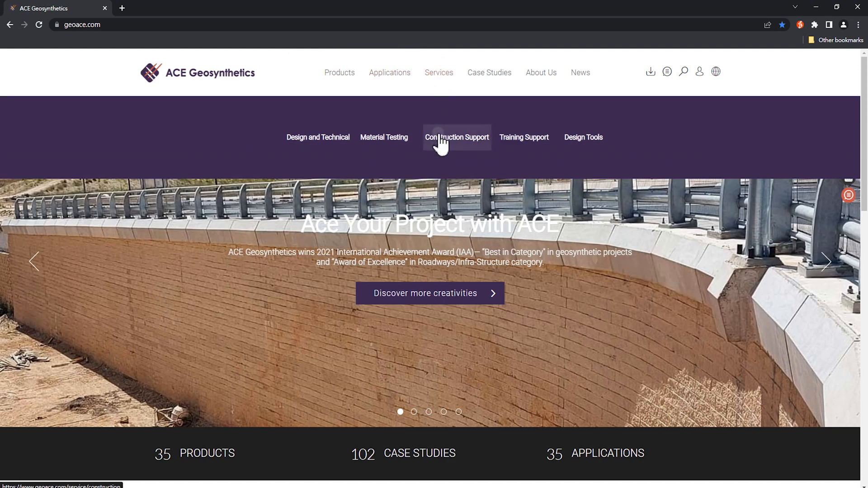
Step: Go to the Design Tools services page and start the ACE CL-Design calculator
left_click(583, 137)
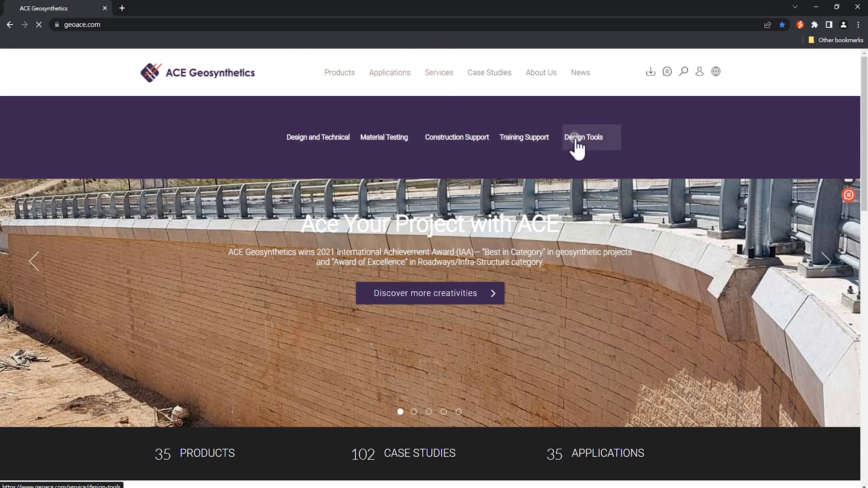
left_click(583, 138)
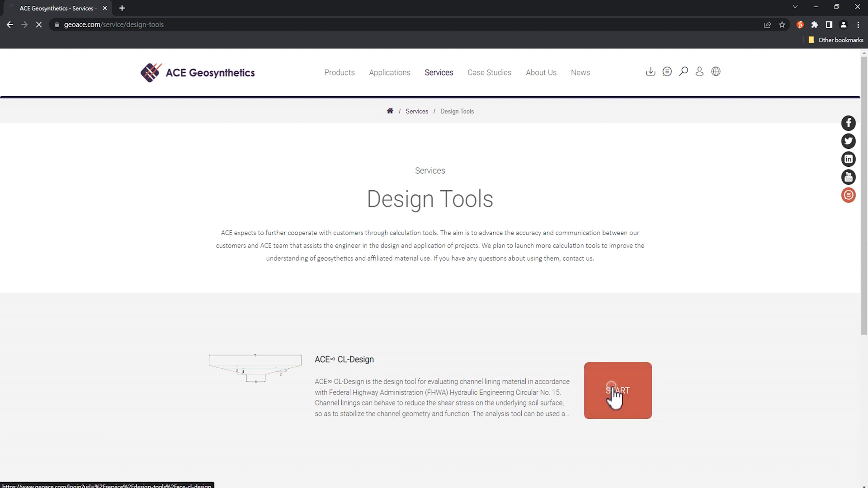
Step: Enter the account password and log in, landing on CL-Design Step 1
left_click(618, 391)
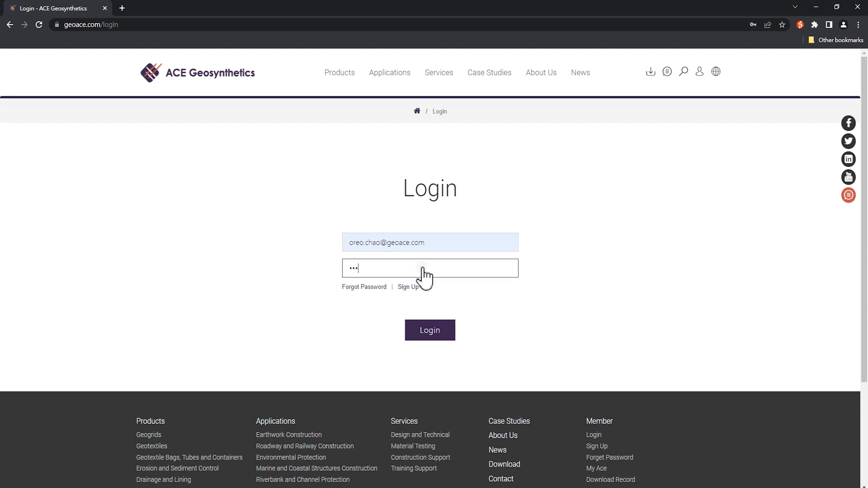
left_click(430, 330)
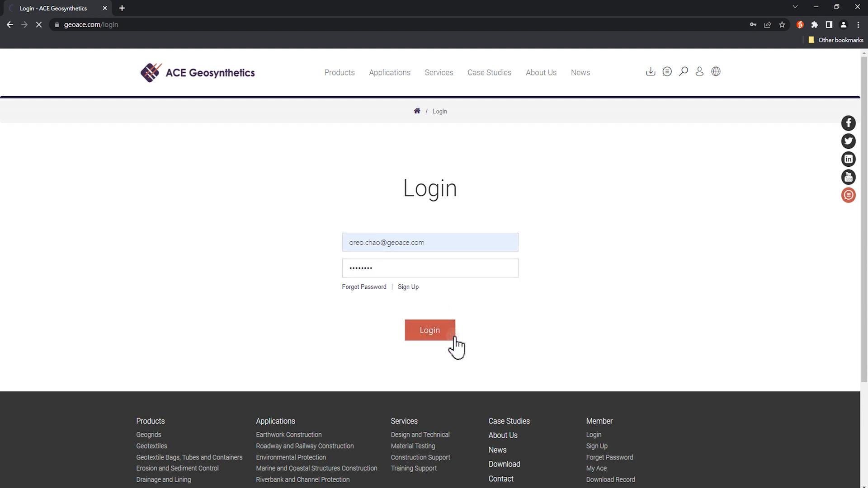
left_click(430, 331)
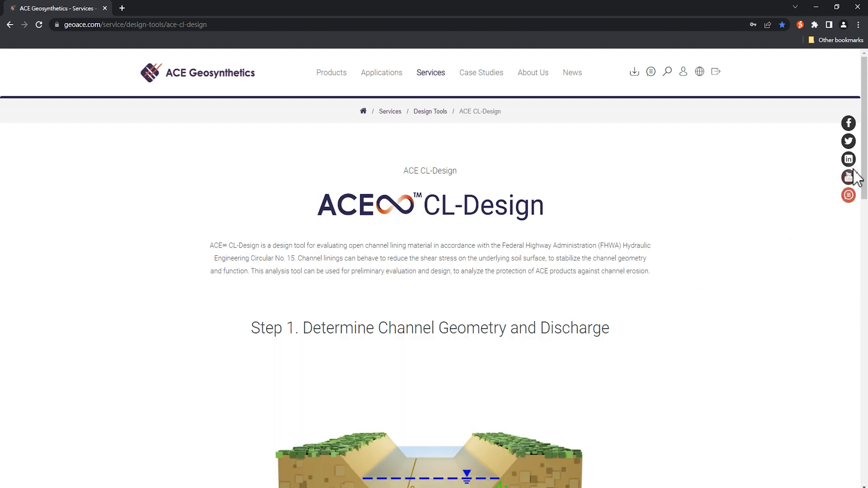
scroll("down", 3)
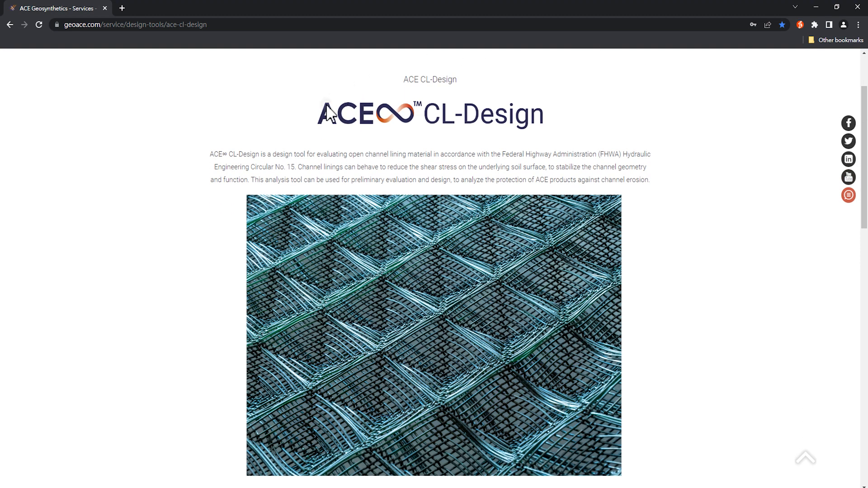
mouse_move(494, 137)
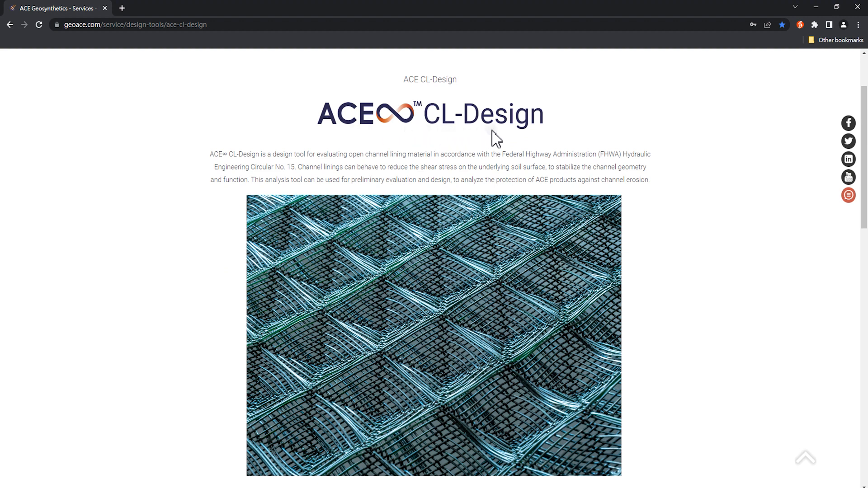
mouse_move(475, 141)
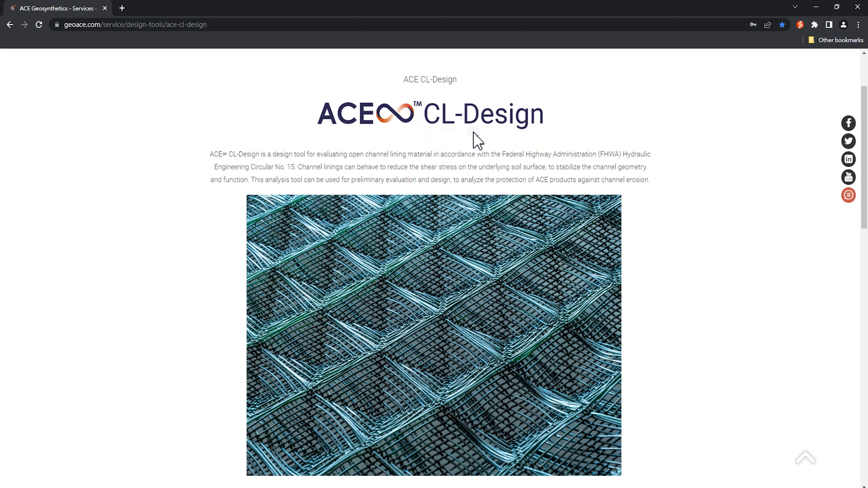
mouse_move(543, 137)
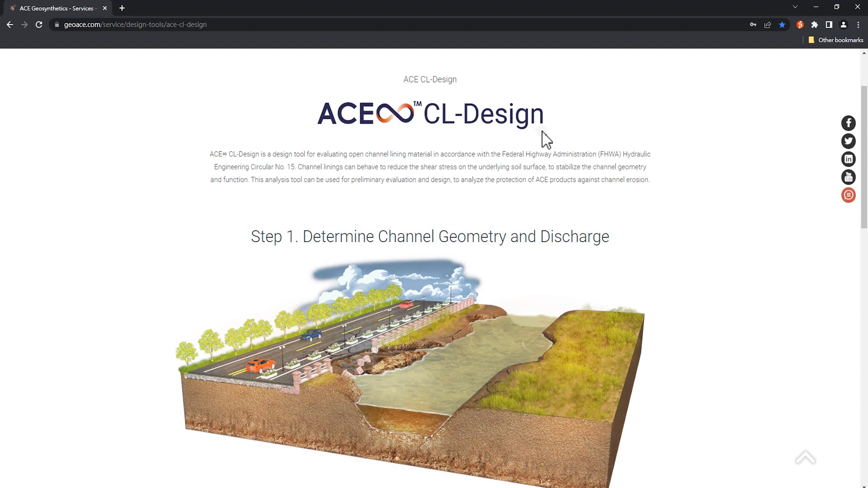
mouse_move(530, 140)
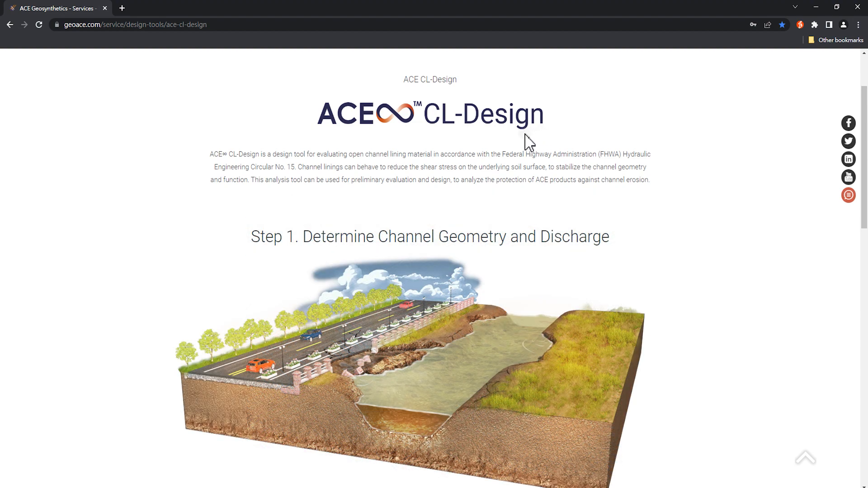
mouse_move(655, 197)
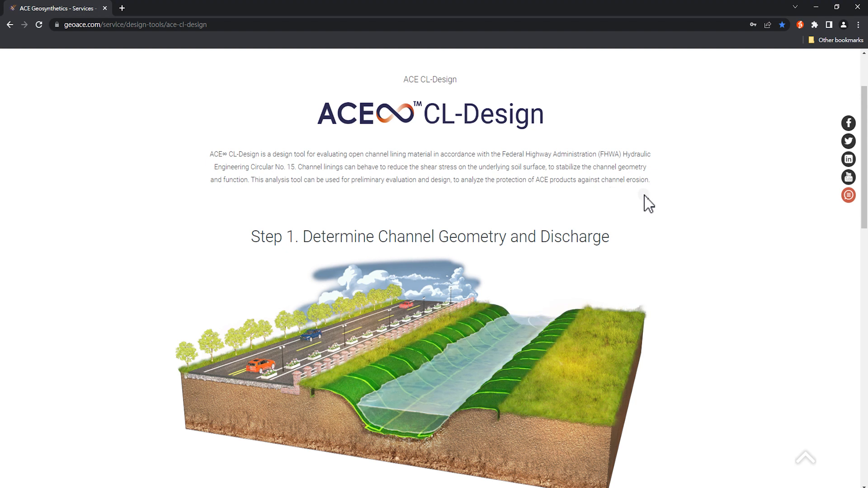
mouse_move(625, 200)
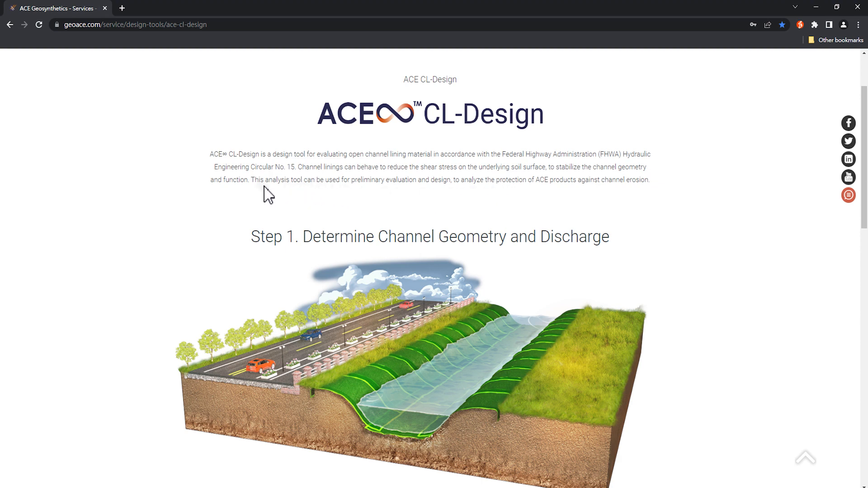
mouse_move(642, 197)
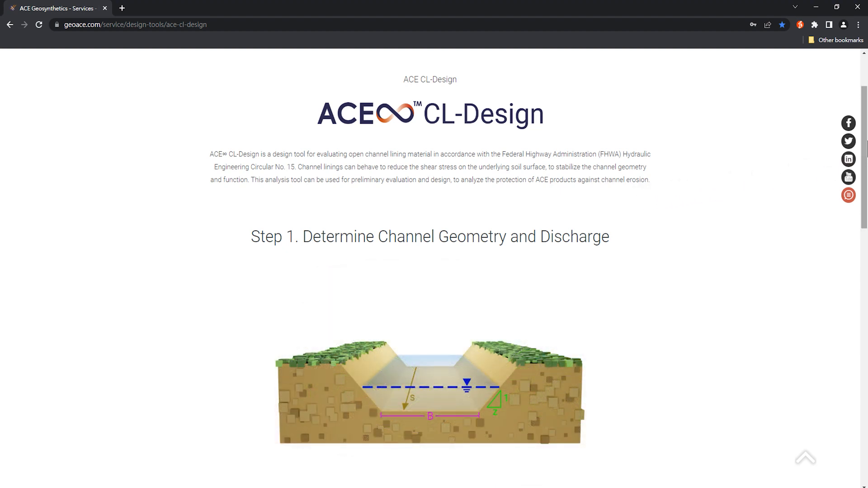
scroll("down", 3)
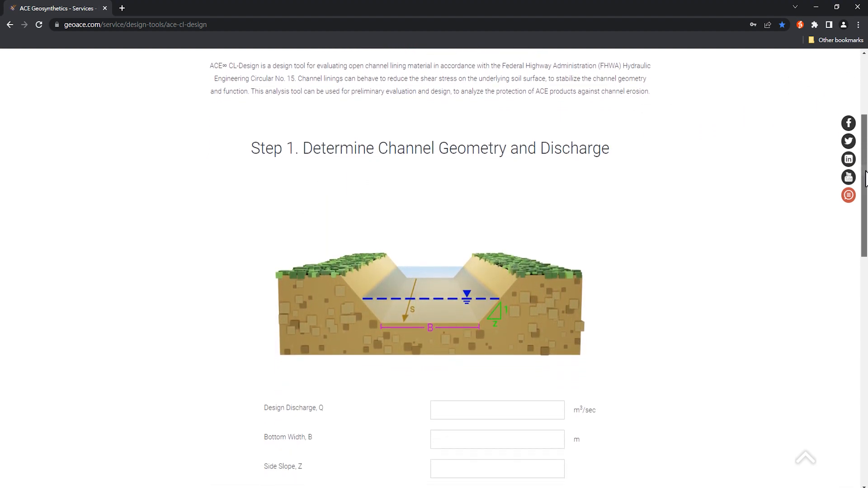
scroll("down", 3)
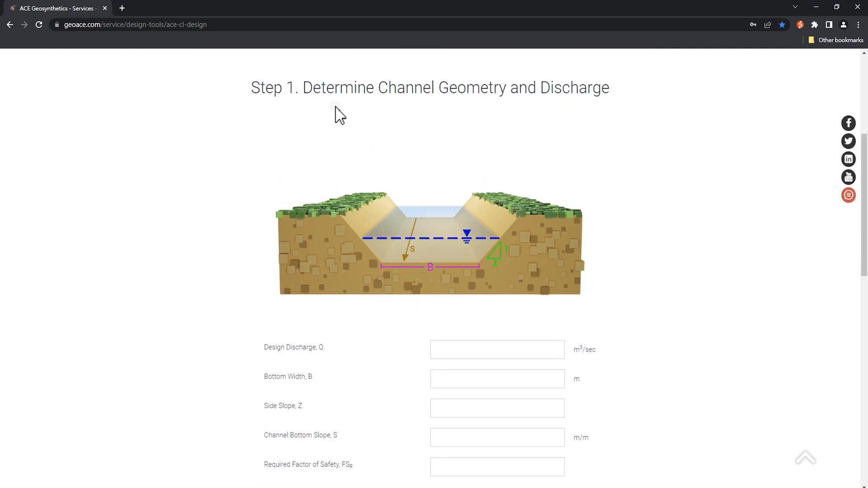
mouse_move(273, 109)
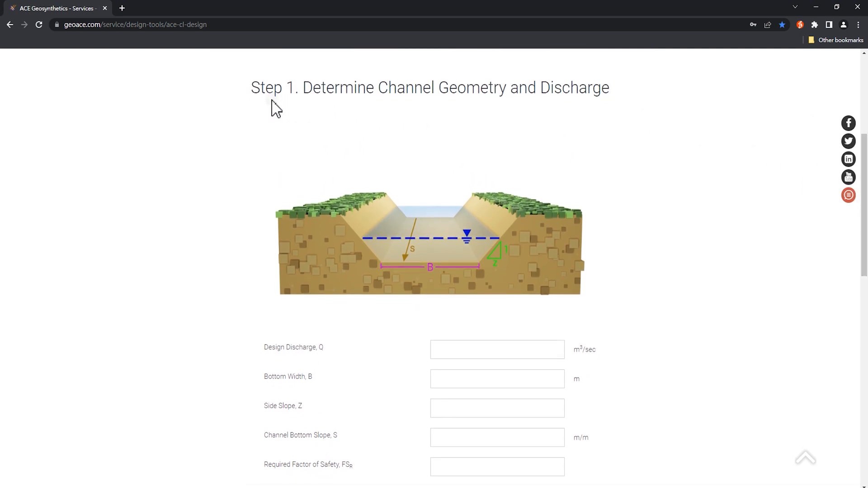
mouse_move(520, 113)
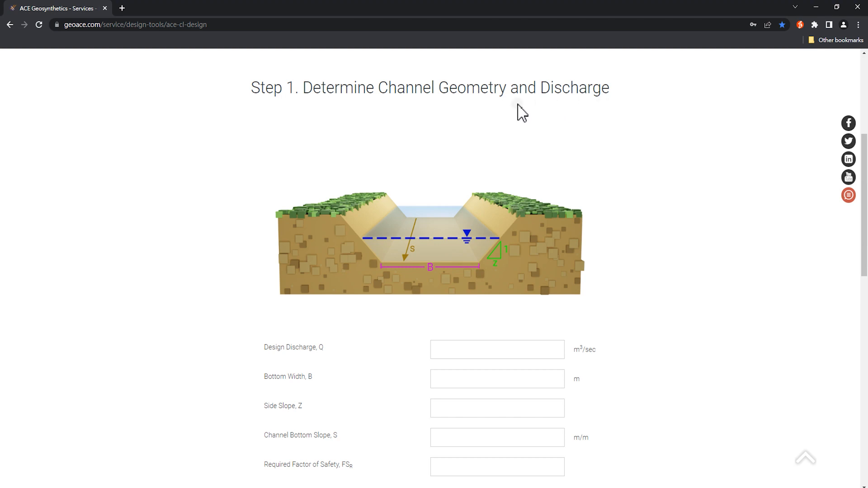
mouse_move(602, 120)
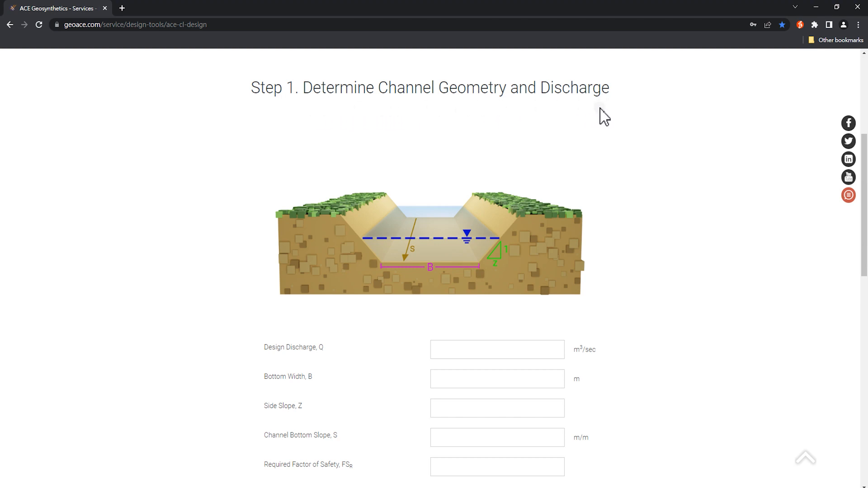
mouse_move(578, 117)
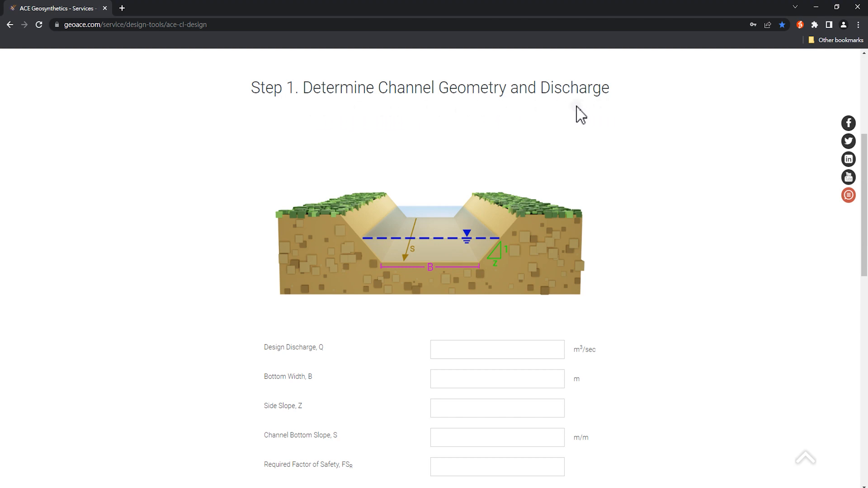
mouse_move(263, 370)
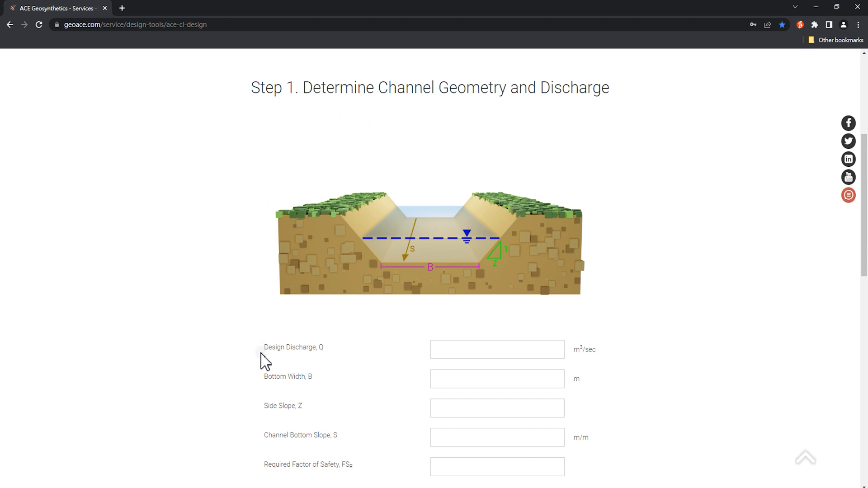
Step: Enter design discharge 2.0, bottom width 3.0 m and side slope 3.0
left_click(496, 349)
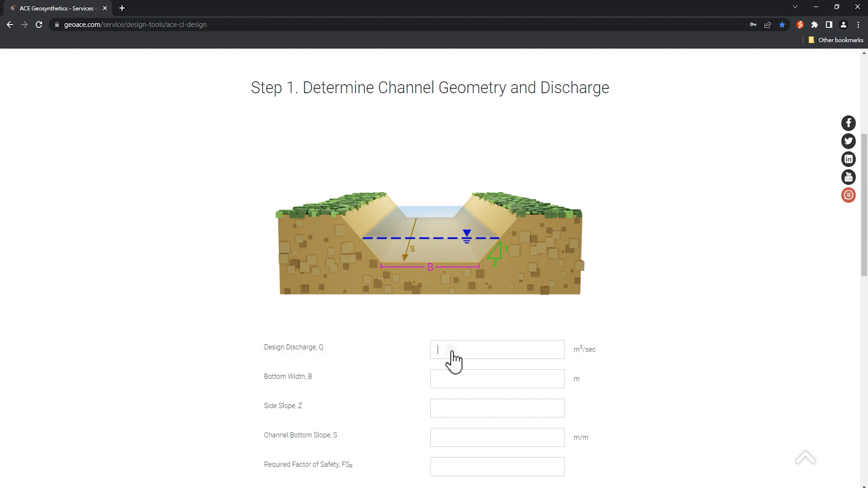
type("2.0")
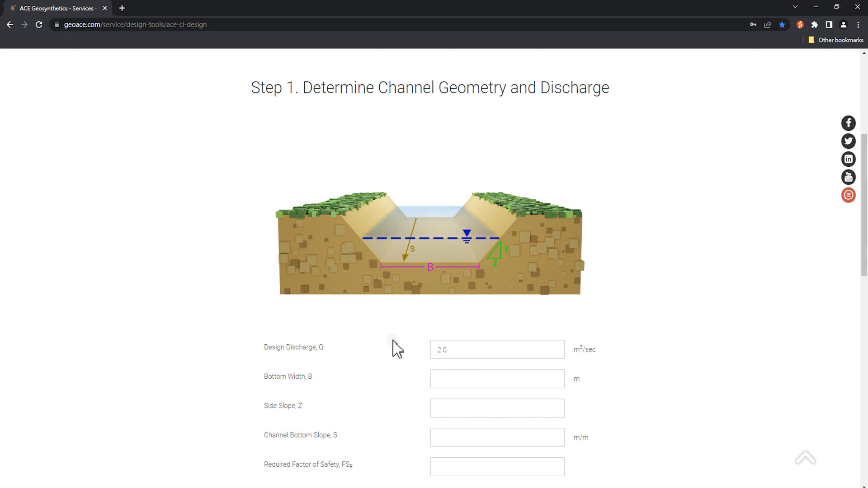
mouse_move(367, 306)
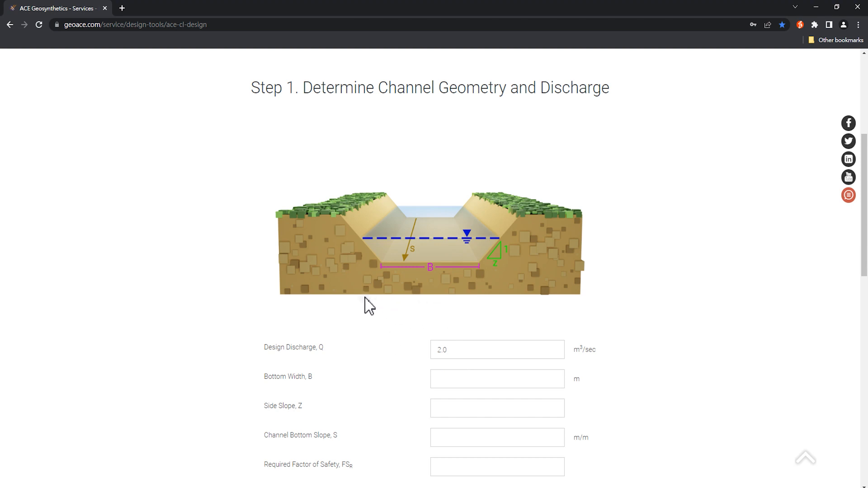
mouse_move(453, 306)
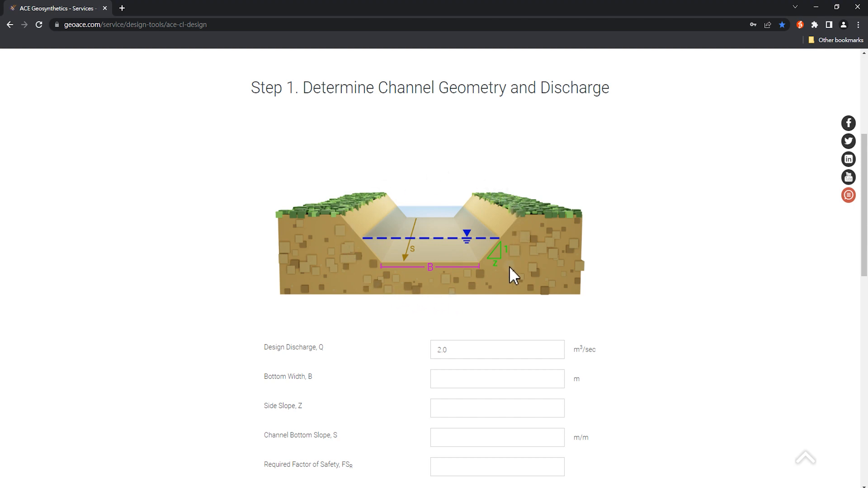
mouse_move(451, 310)
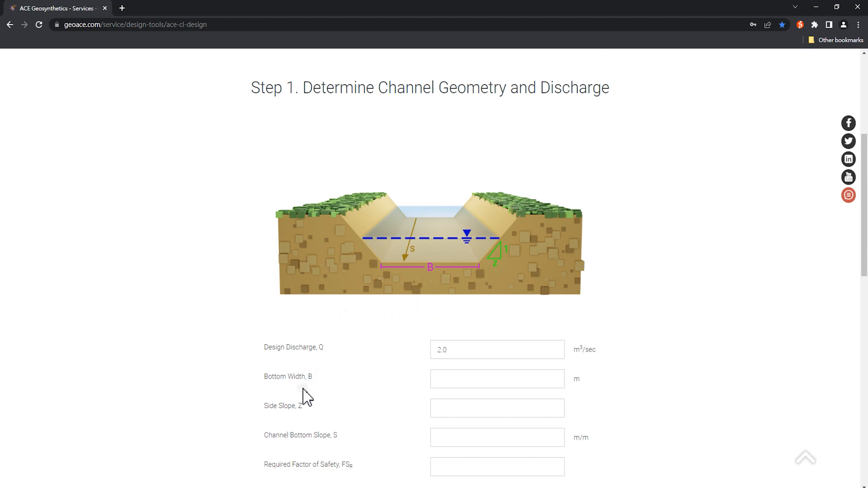
mouse_move(261, 403)
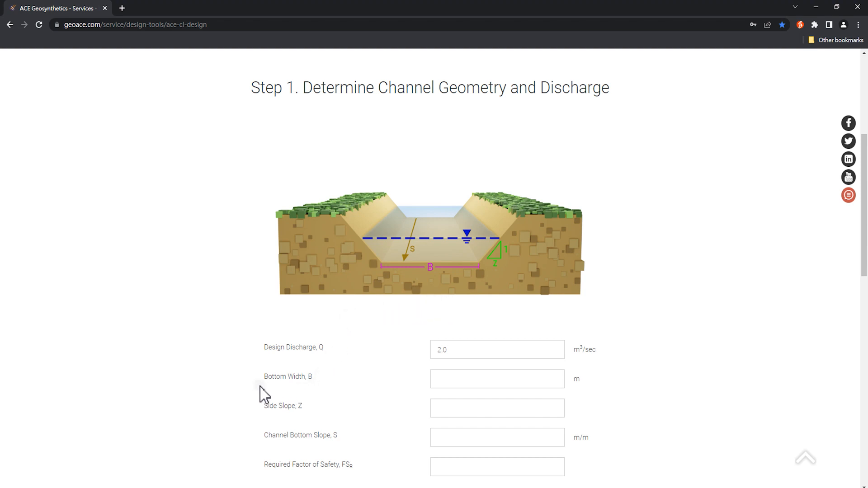
mouse_move(438, 392)
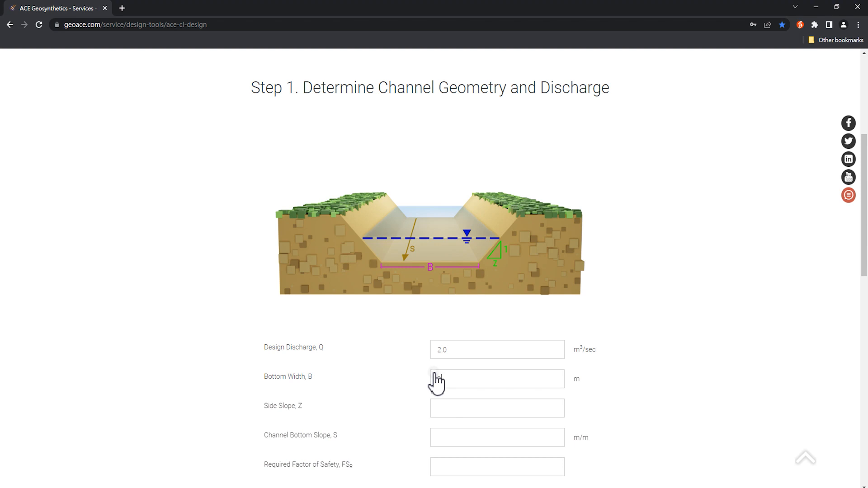
type("3.0")
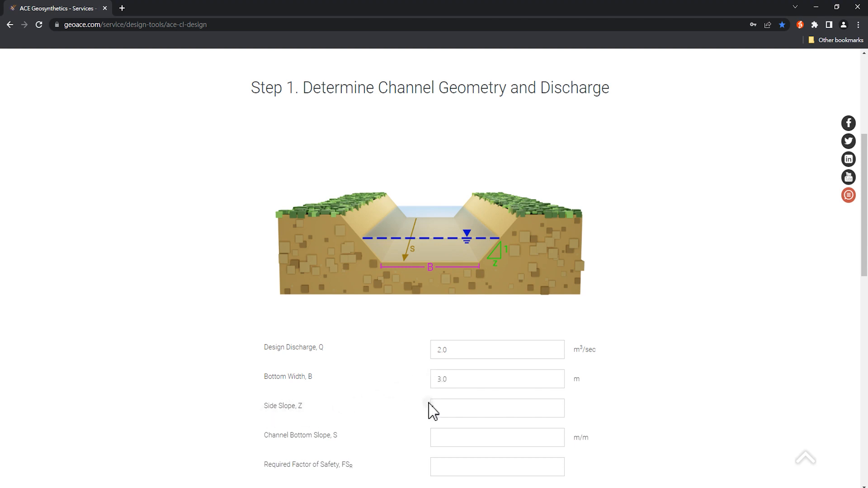
type("3")
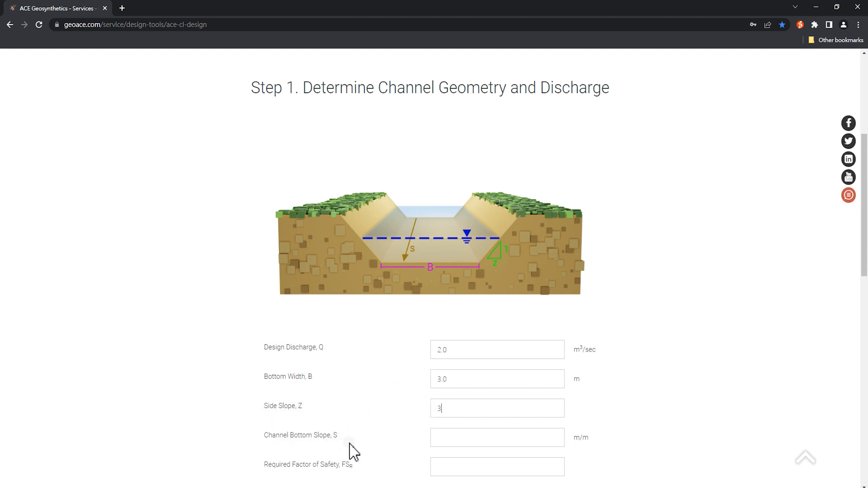
Step: Enter channel bottom slope 0.001 m/m and required factor of safety 1.50
left_click(495, 438)
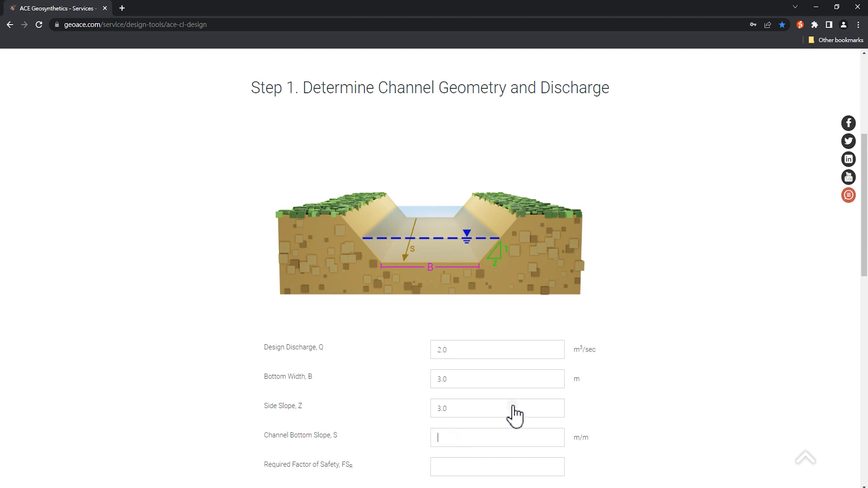
type("0.001")
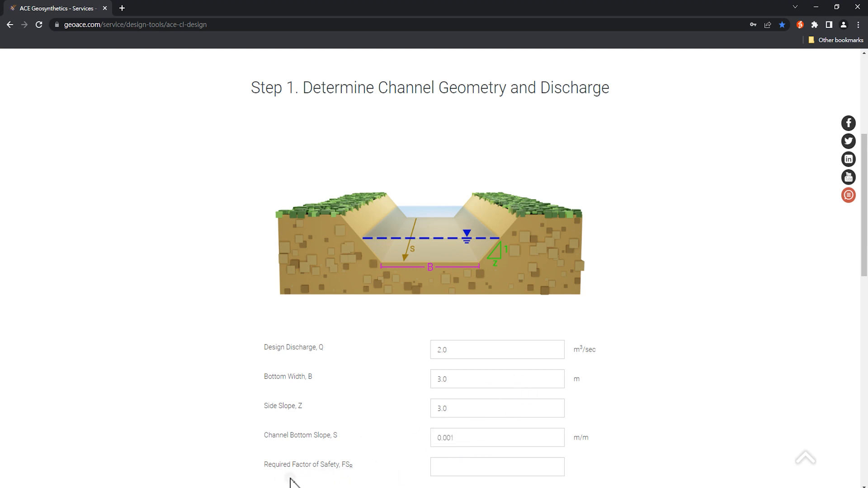
mouse_move(359, 481)
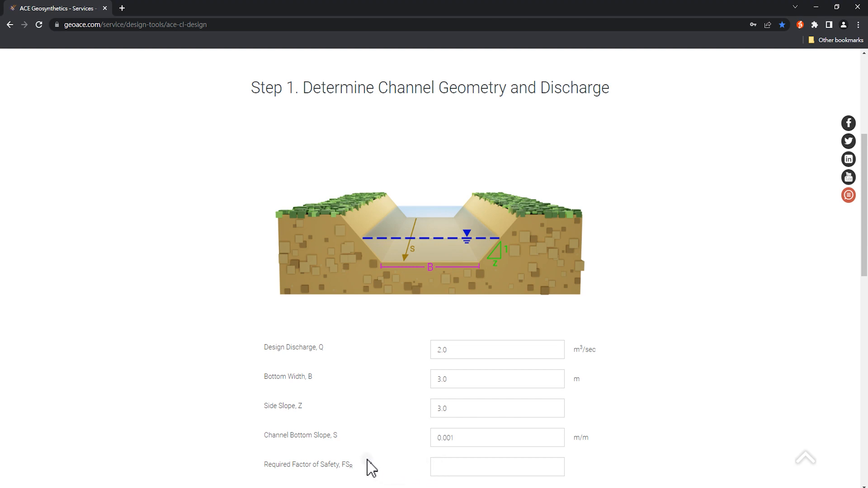
type("1")
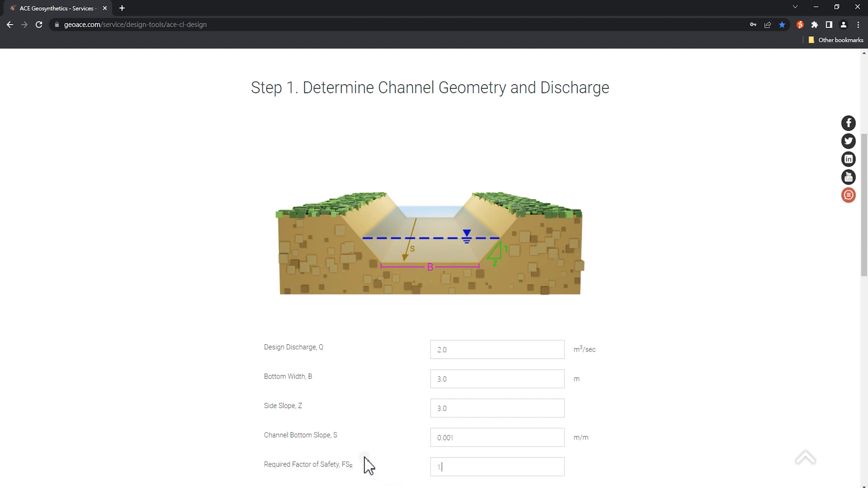
type(".50")
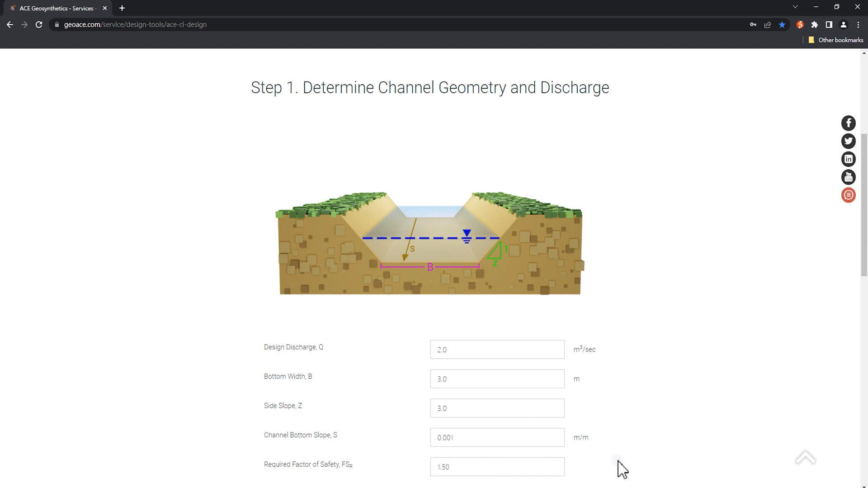
mouse_move(865, 248)
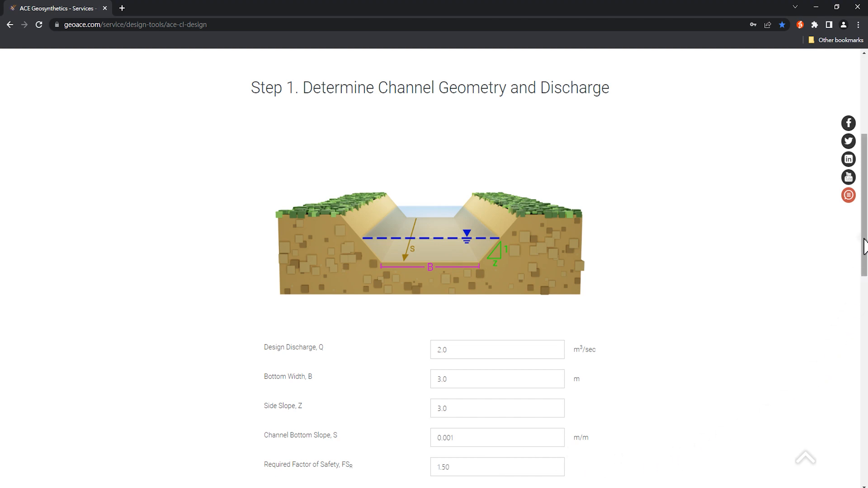
scroll("down", 3)
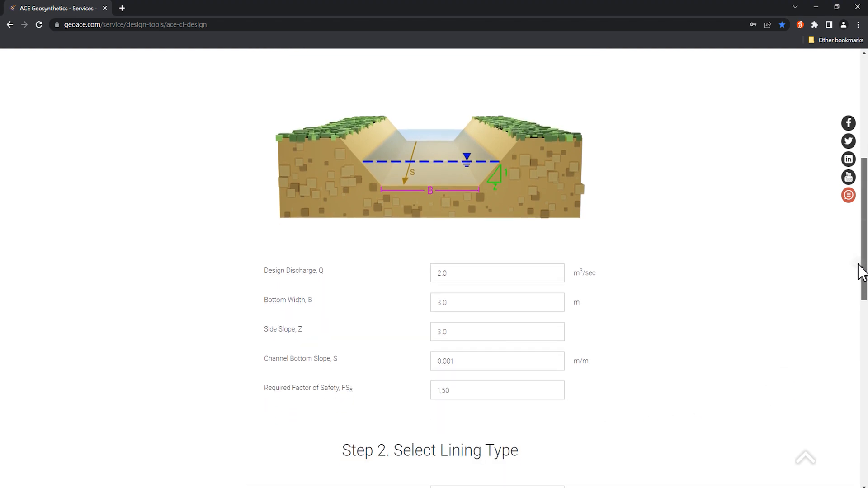
scroll("down", 3)
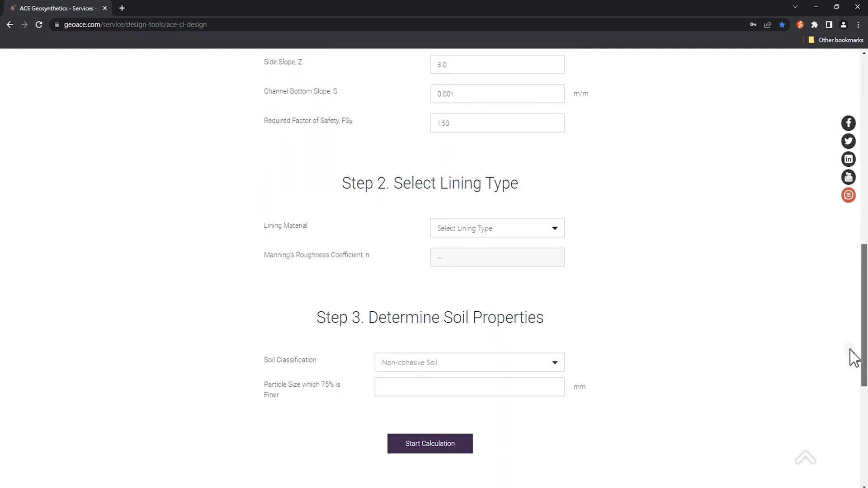
scroll("down", 3)
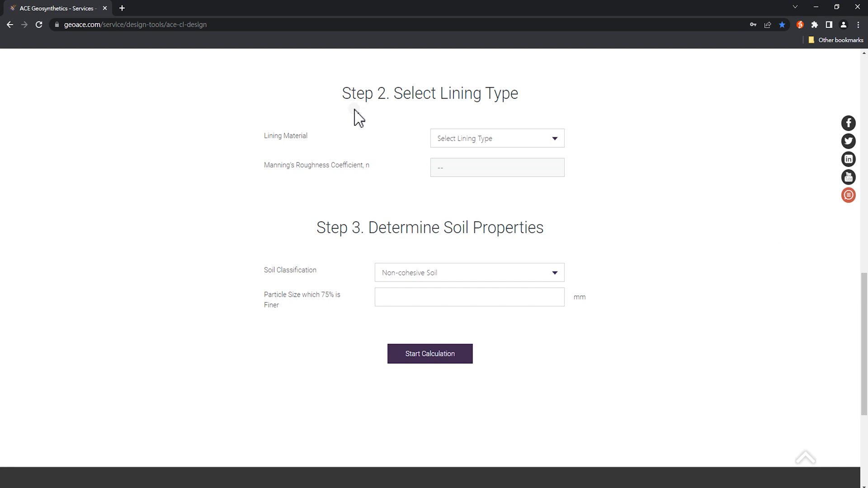
mouse_move(515, 121)
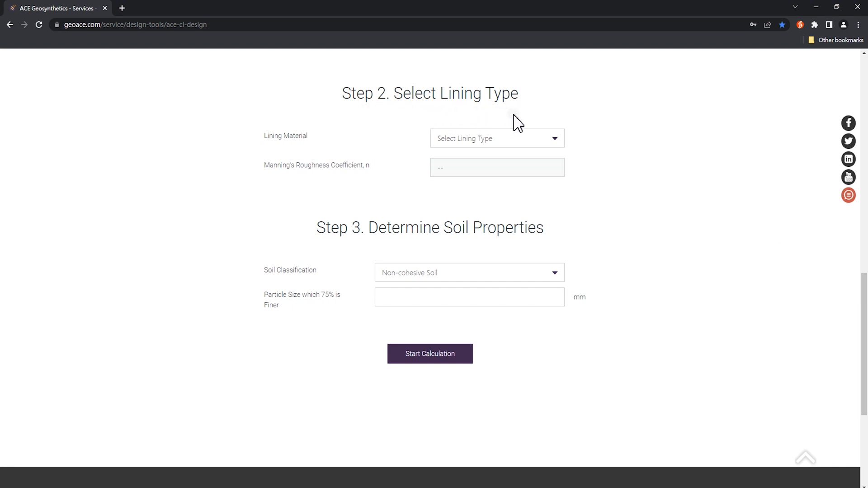
mouse_move(314, 158)
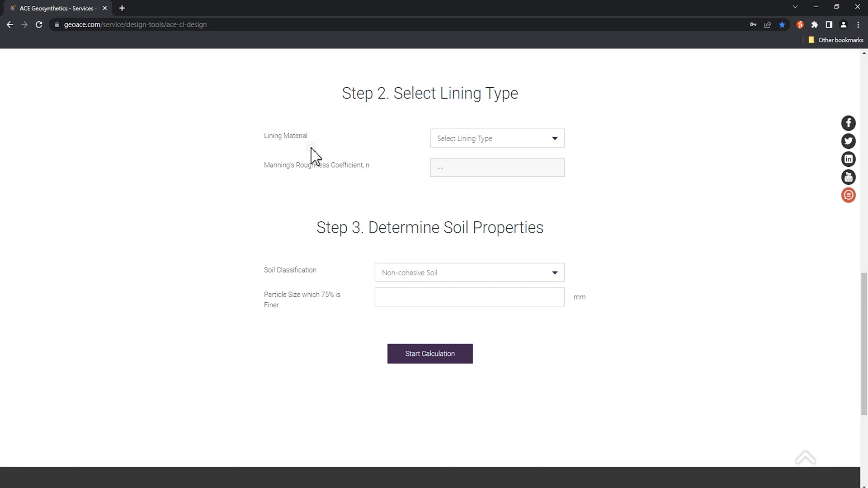
mouse_move(463, 171)
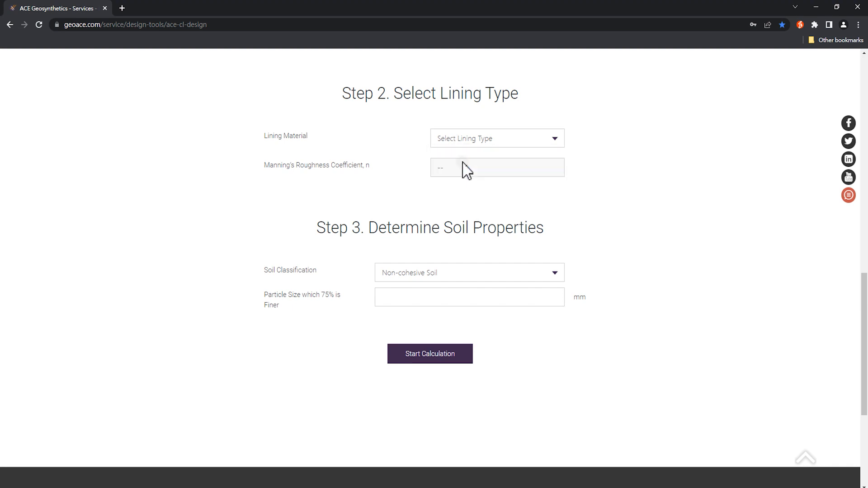
Step: Choose ACEMat R lining (Manning's n 0.028), briefly trying Soil before settling on ACEMat R
left_click(497, 138)
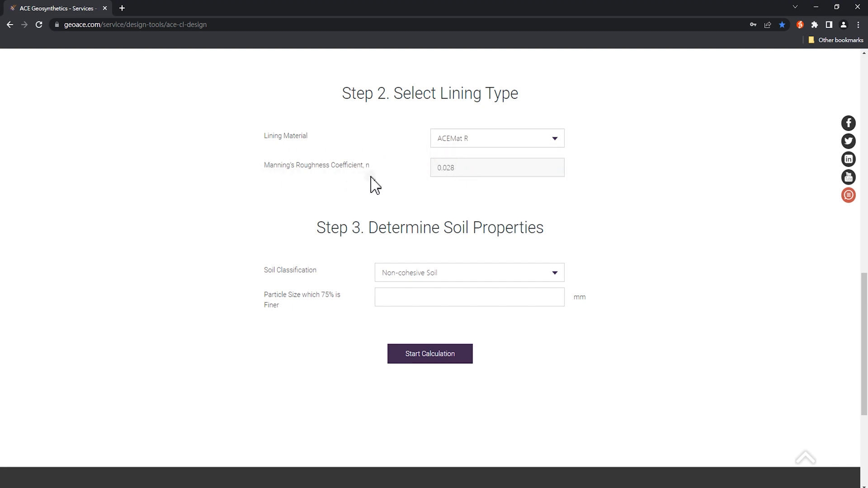
mouse_move(411, 191)
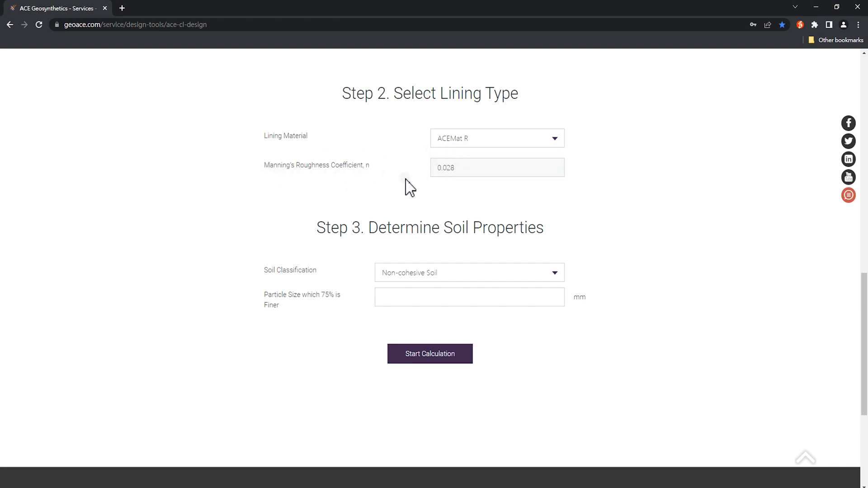
mouse_move(466, 191)
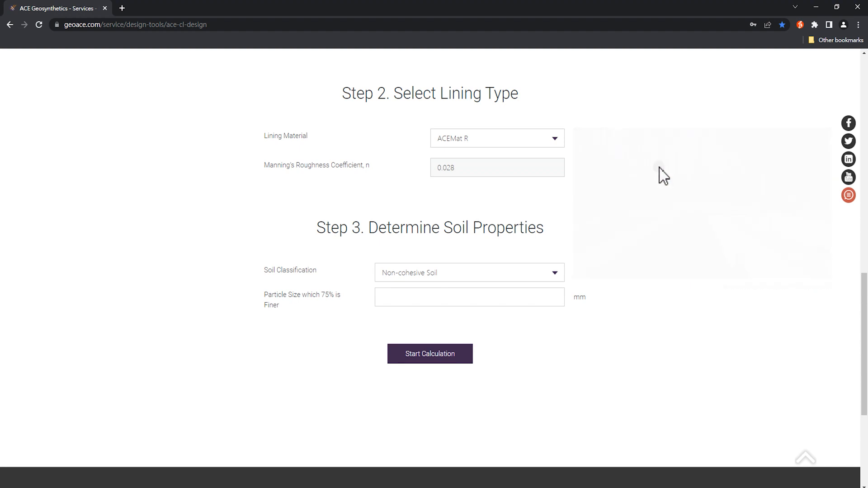
left_click(497, 138)
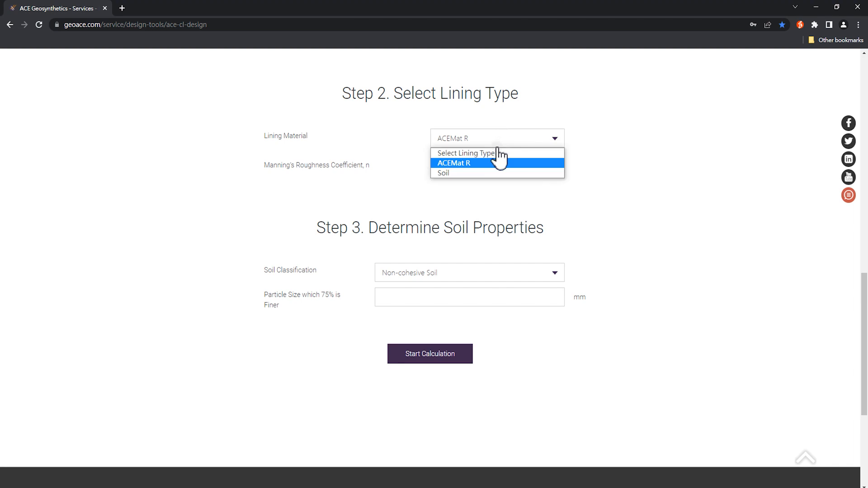
left_click(442, 173)
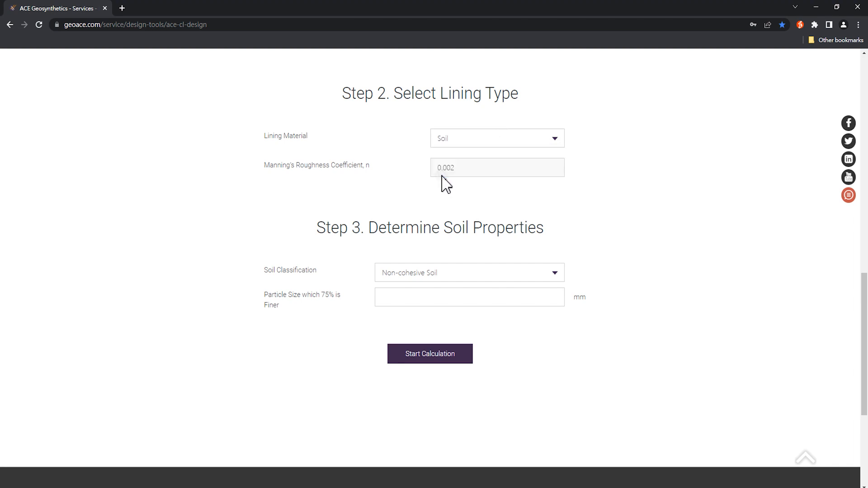
mouse_move(473, 188)
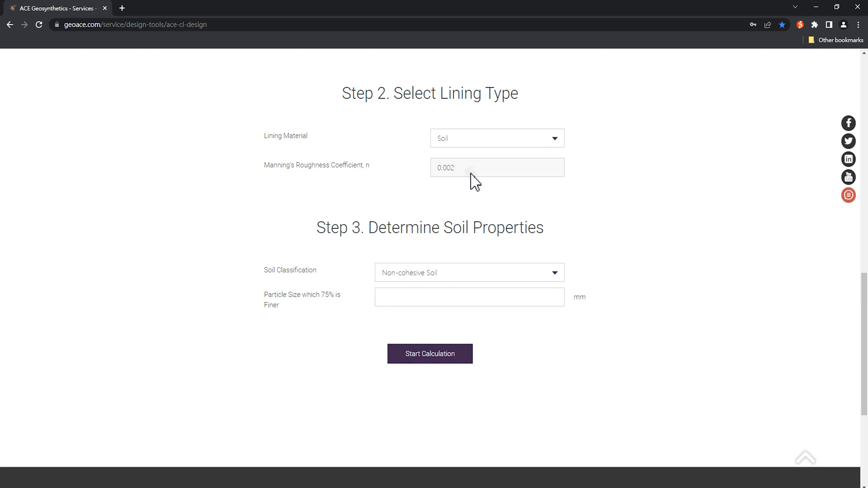
left_click(496, 138)
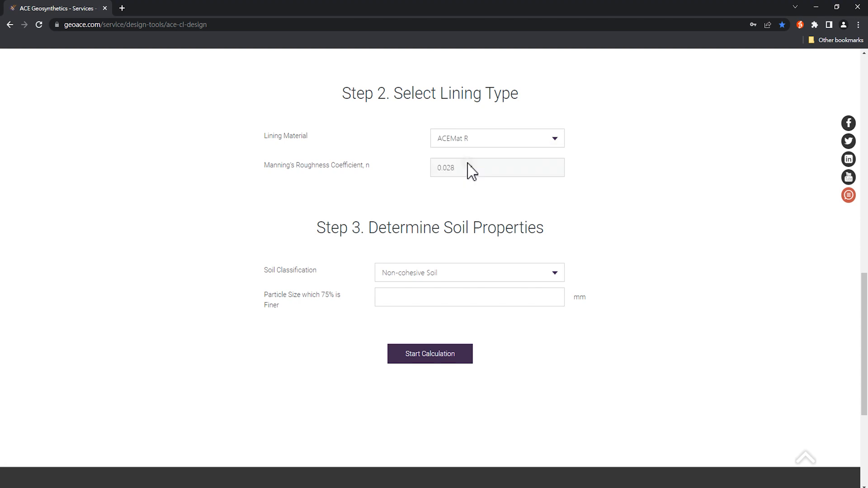
mouse_move(324, 250)
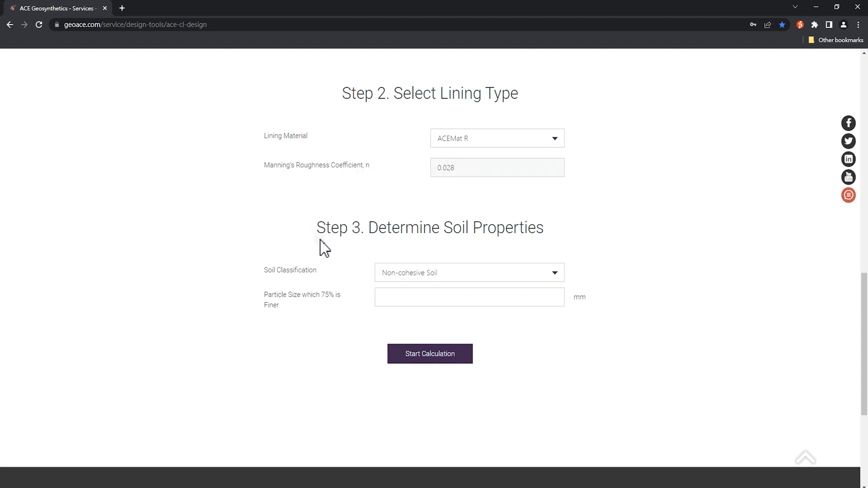
mouse_move(556, 246)
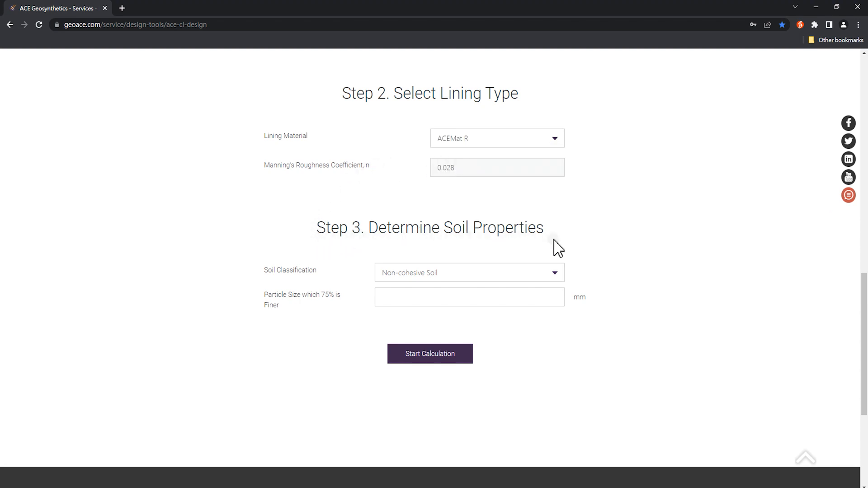
mouse_move(511, 234)
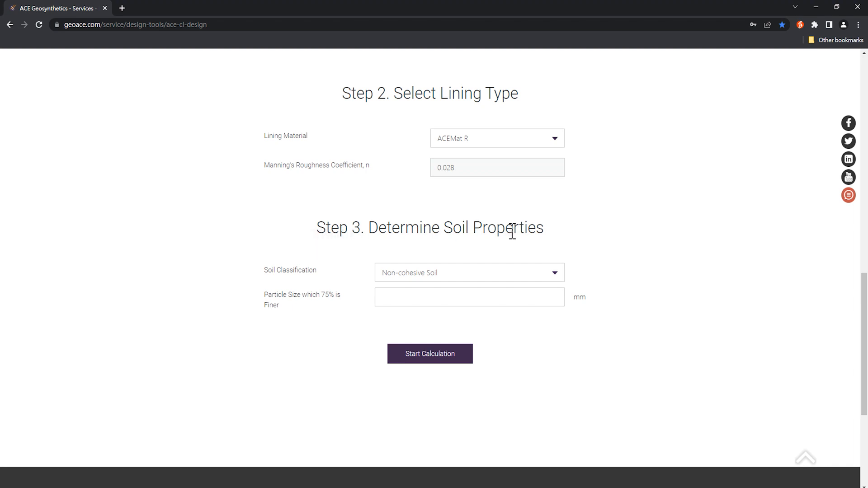
mouse_move(559, 243)
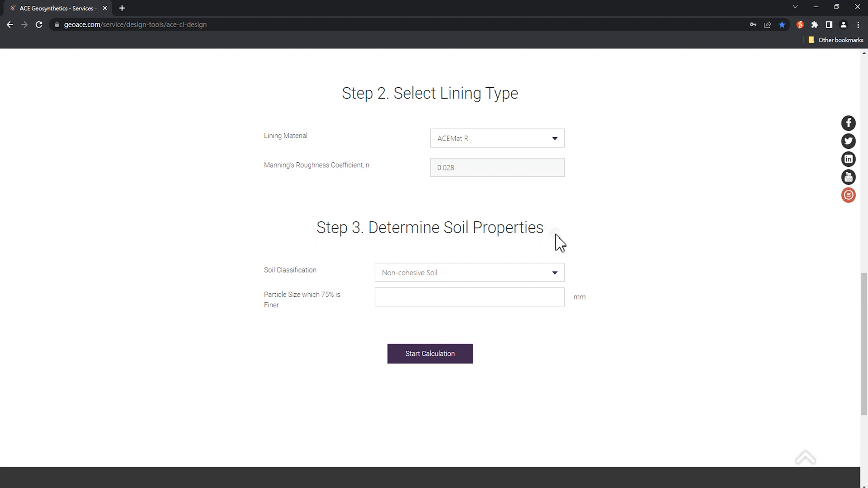
mouse_move(299, 247)
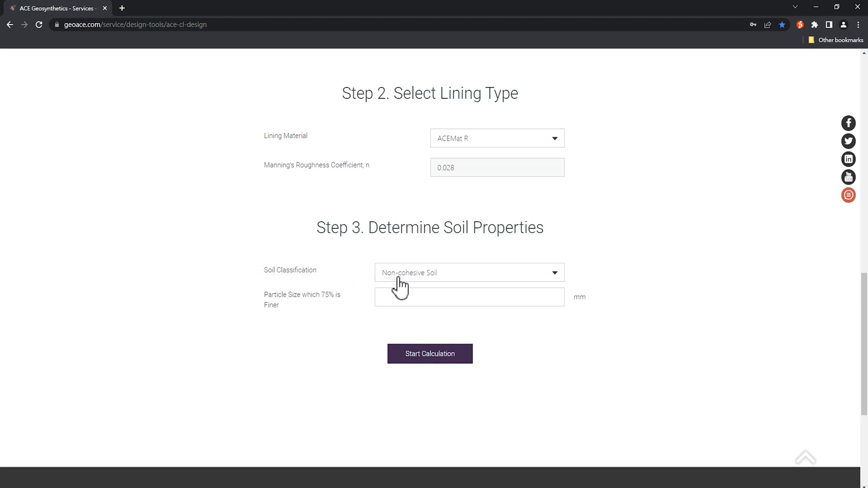
Step: Set soil classification GC with plasticity index 16 and void ratio 0.3
left_click(468, 273)
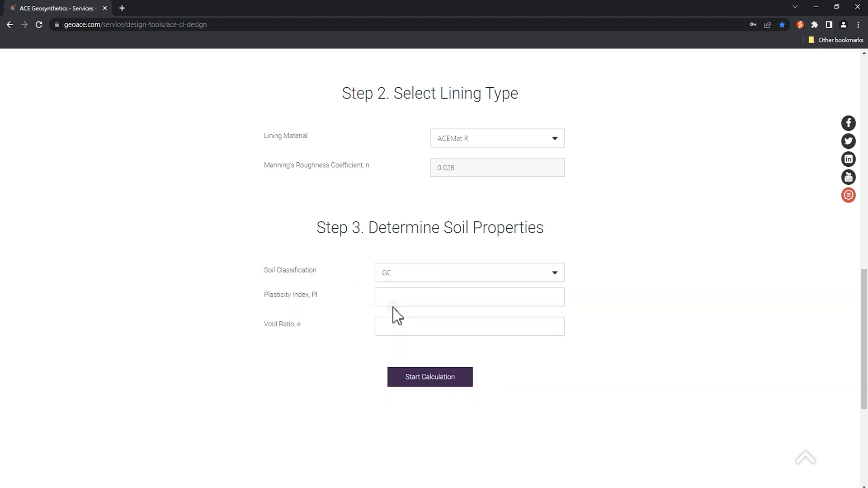
mouse_move(317, 318)
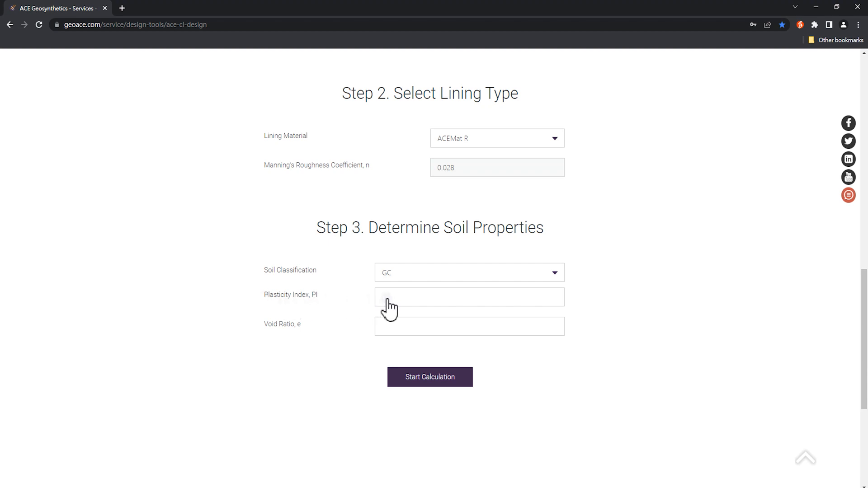
type("16.0")
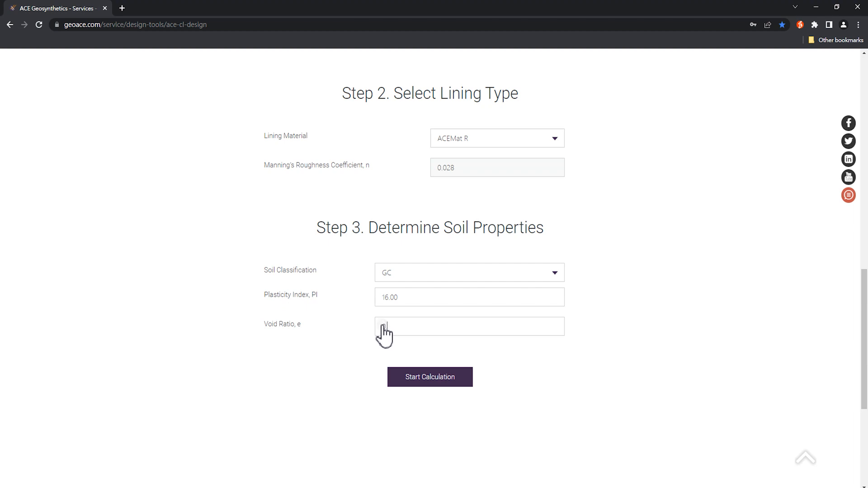
type("0.3")
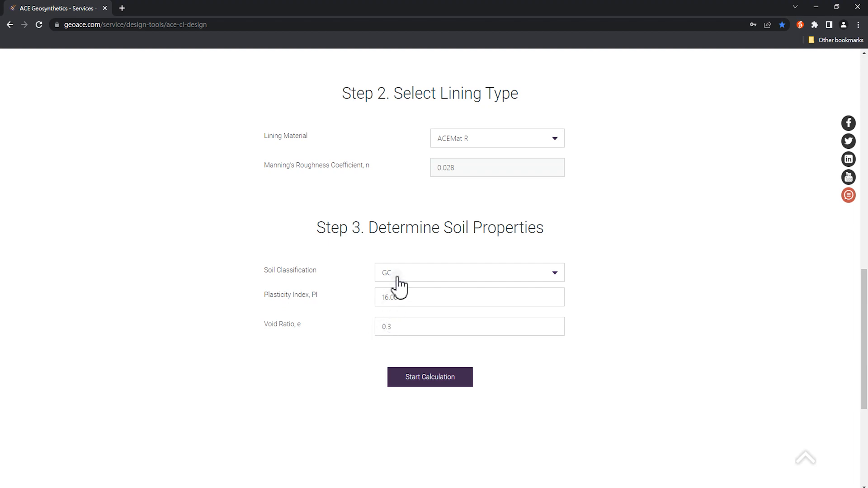
Step: Toggle the soil class to non-cohesive and back to GC, re-entering void ratio 0.3
left_click(469, 272)
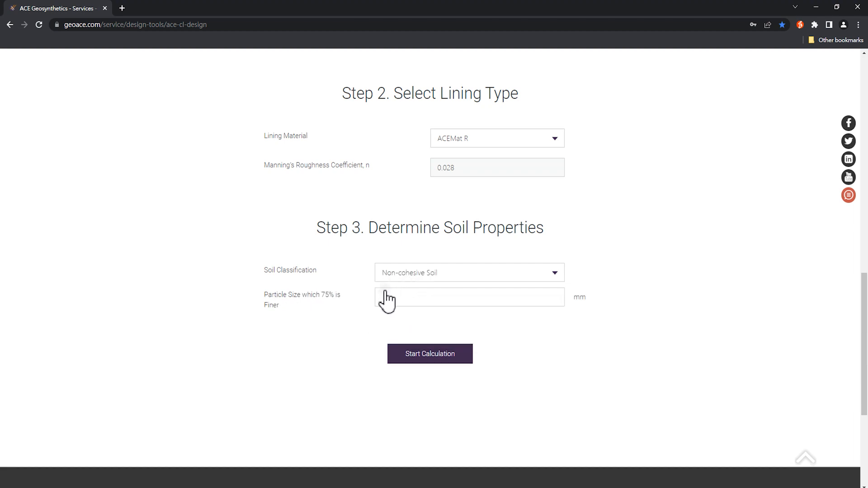
mouse_move(266, 321)
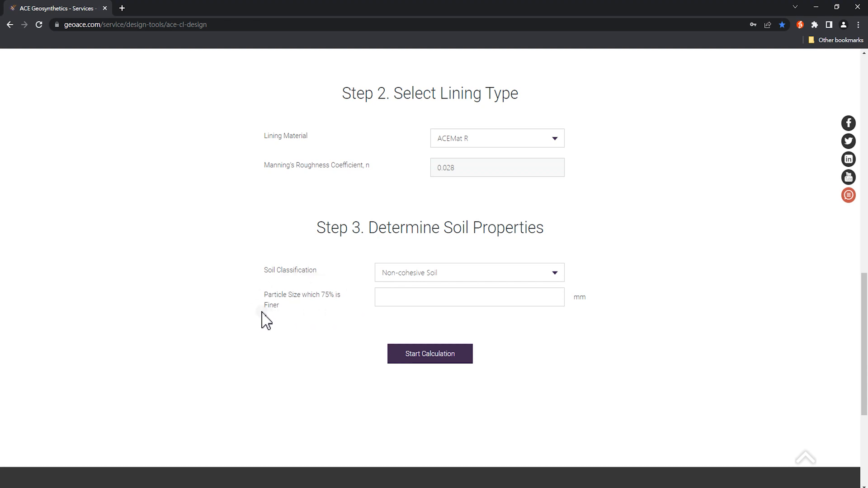
mouse_move(348, 318)
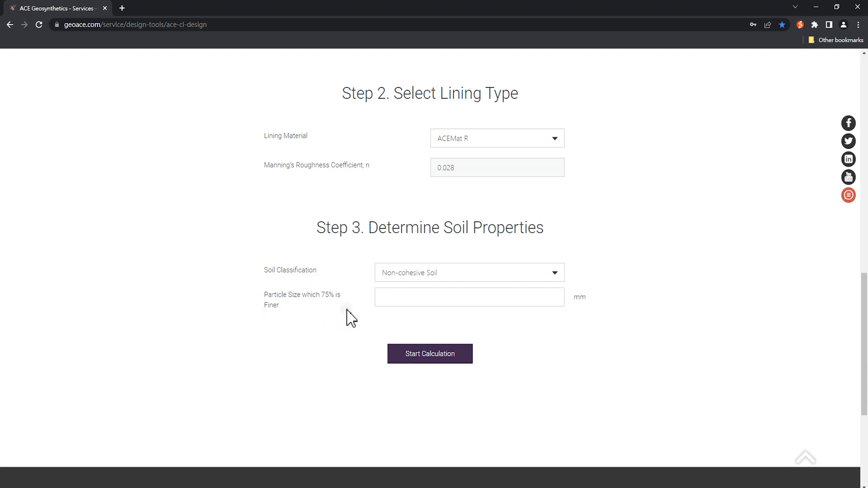
left_click(469, 272)
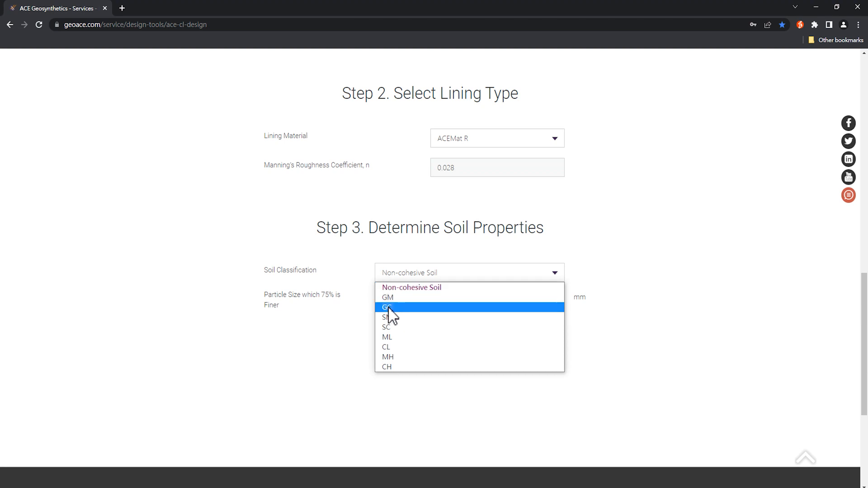
left_click(387, 307)
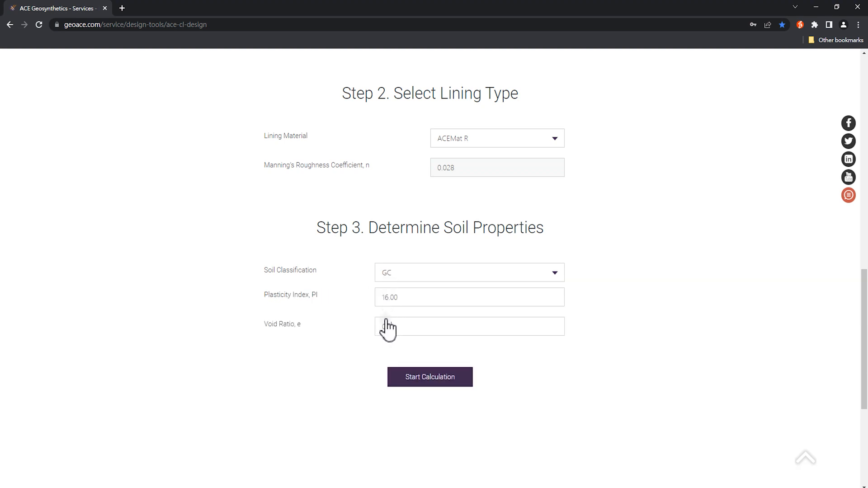
type("0.3")
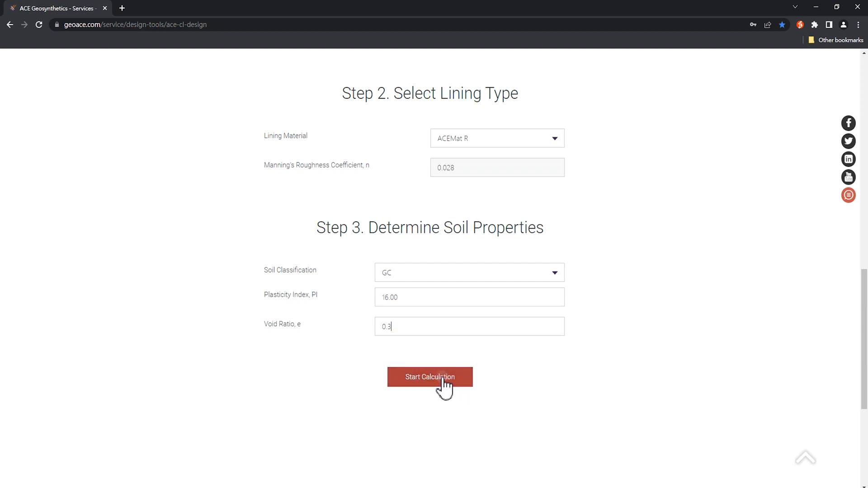
Step: Run the calculation (FS 4.78, STABLE) and bring up the report print preview
left_click(430, 377)
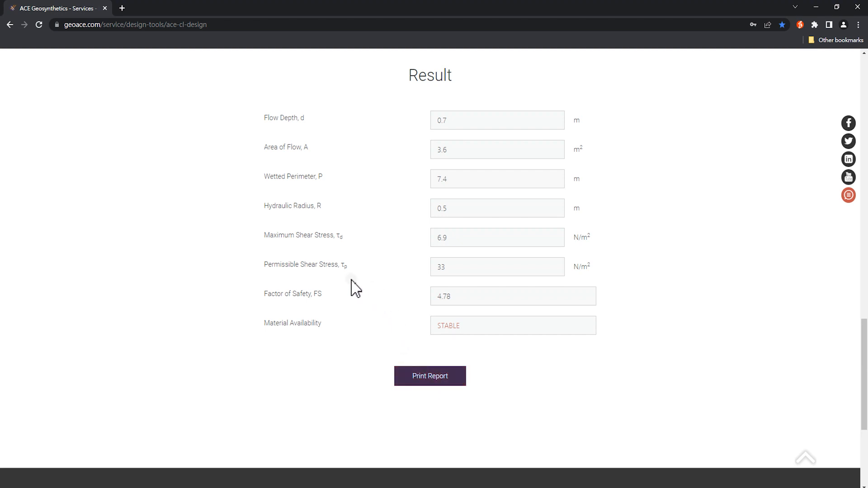
mouse_move(322, 312)
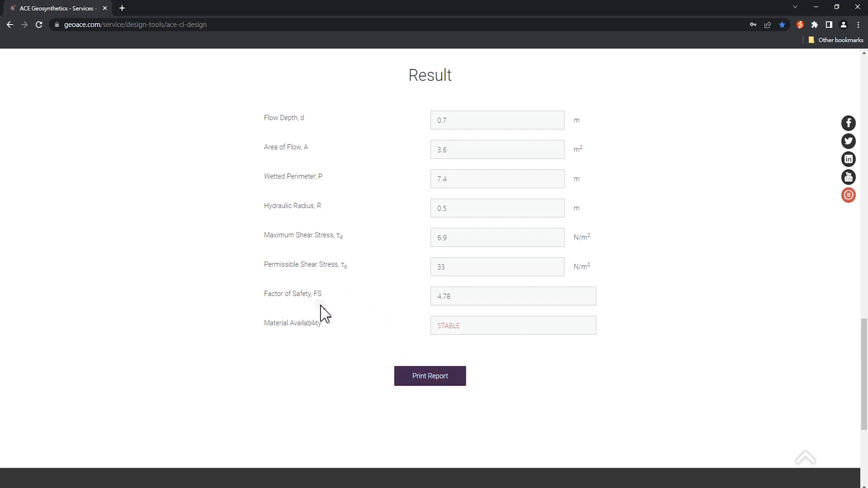
mouse_move(332, 339)
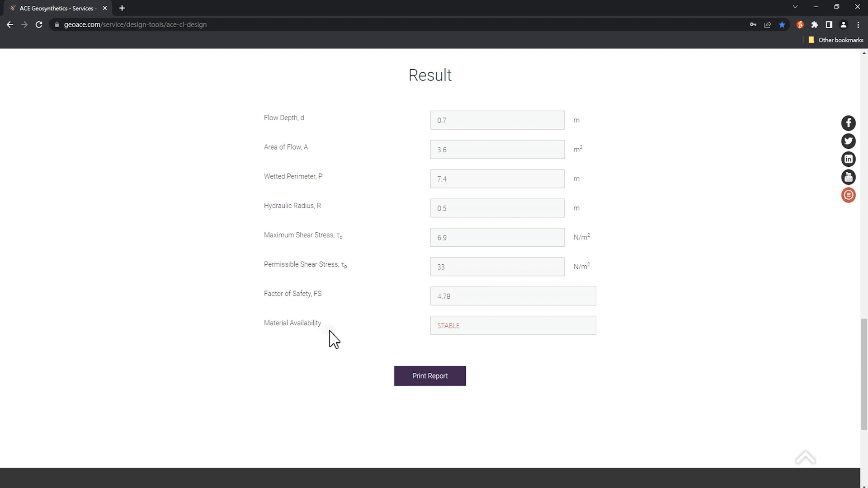
mouse_move(343, 352)
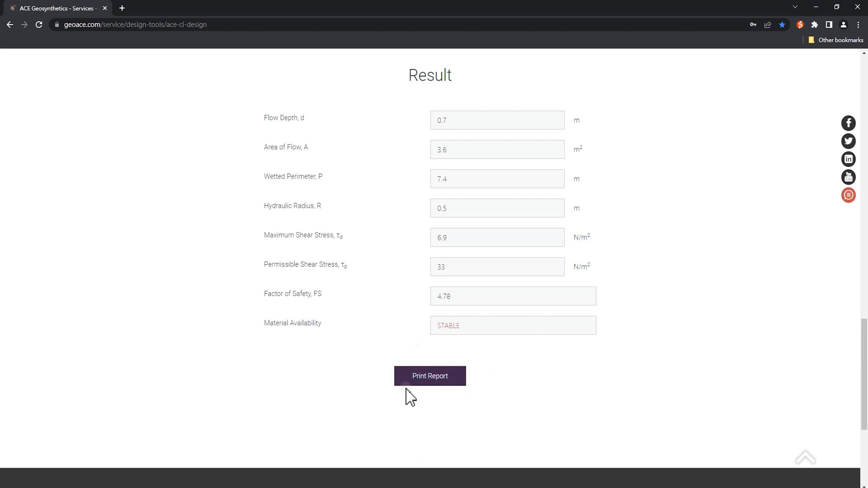
left_click(430, 375)
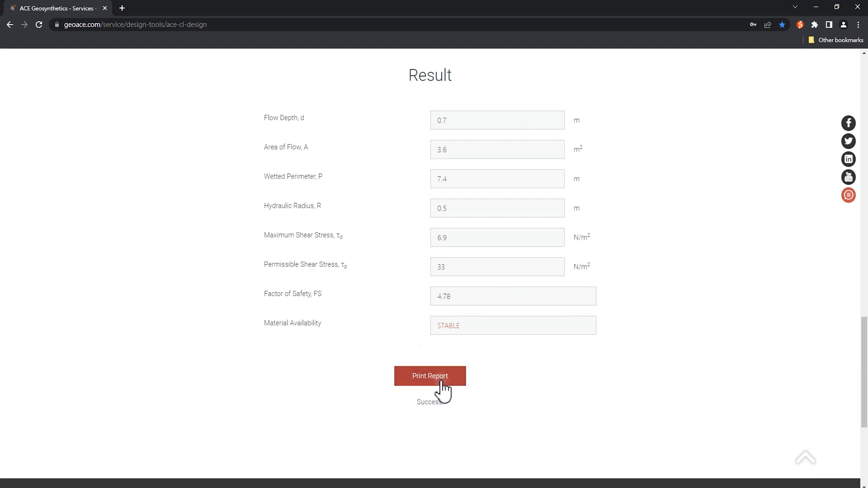
left_click(431, 376)
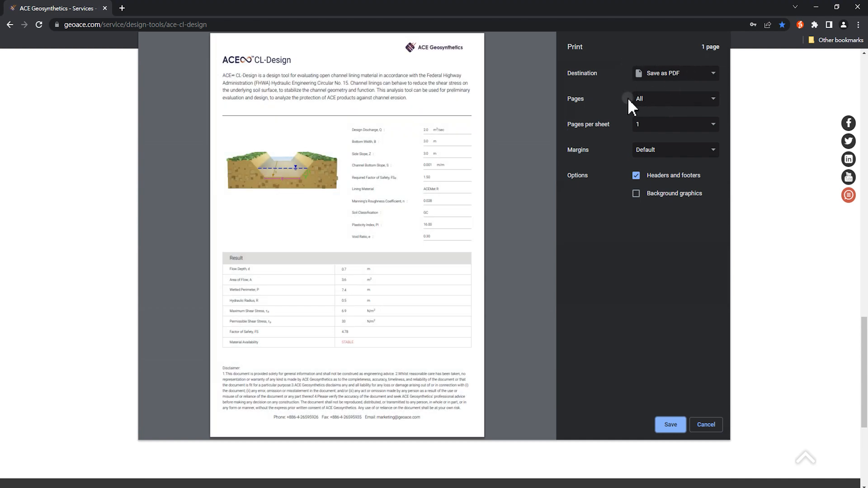
mouse_move(705, 425)
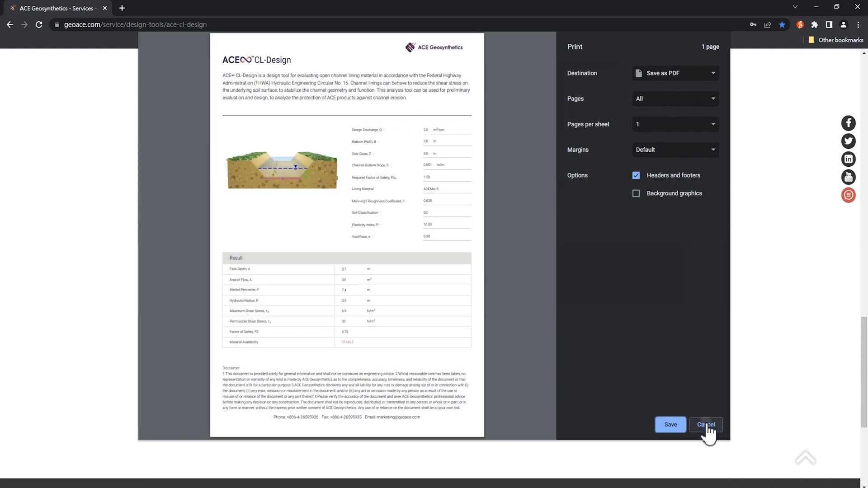
left_click(705, 425)
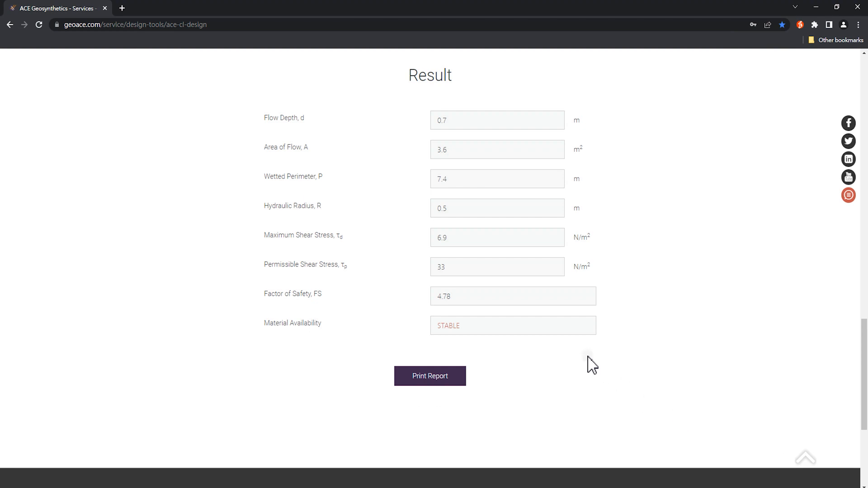
mouse_move(264, 116)
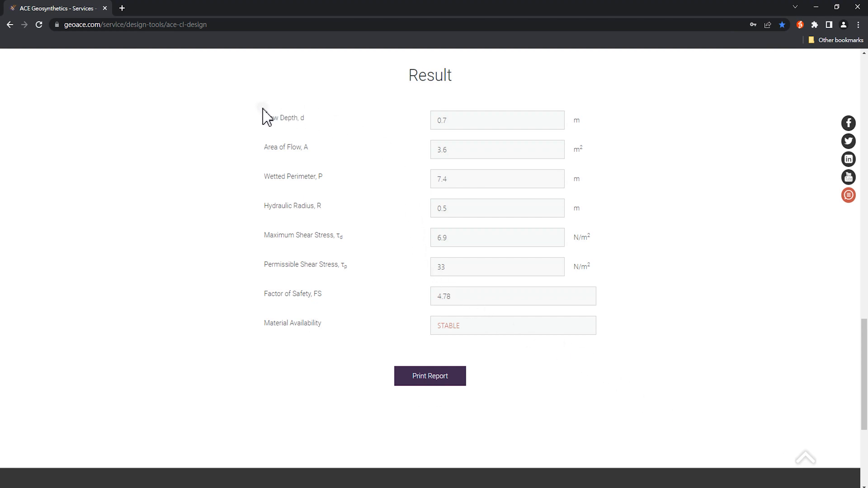
mouse_move(315, 137)
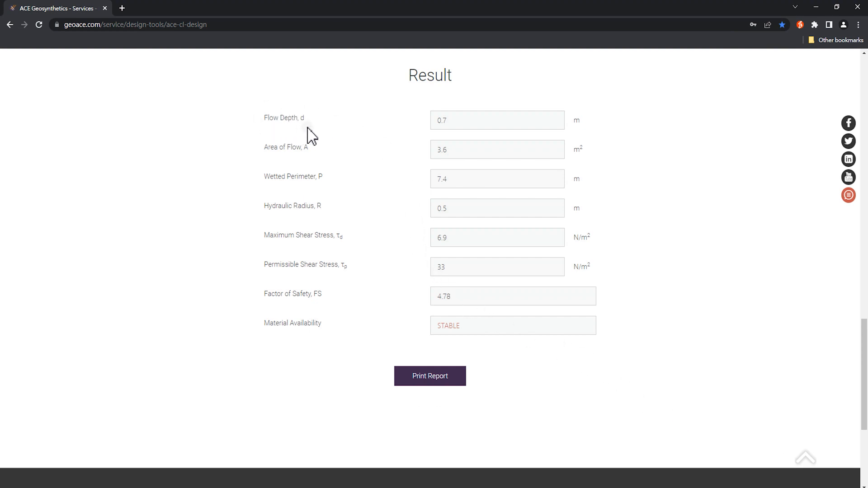
mouse_move(302, 164)
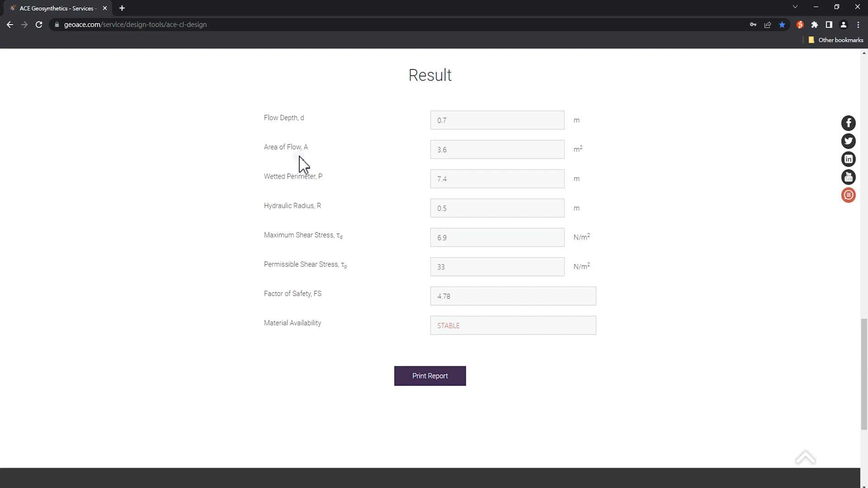
mouse_move(277, 197)
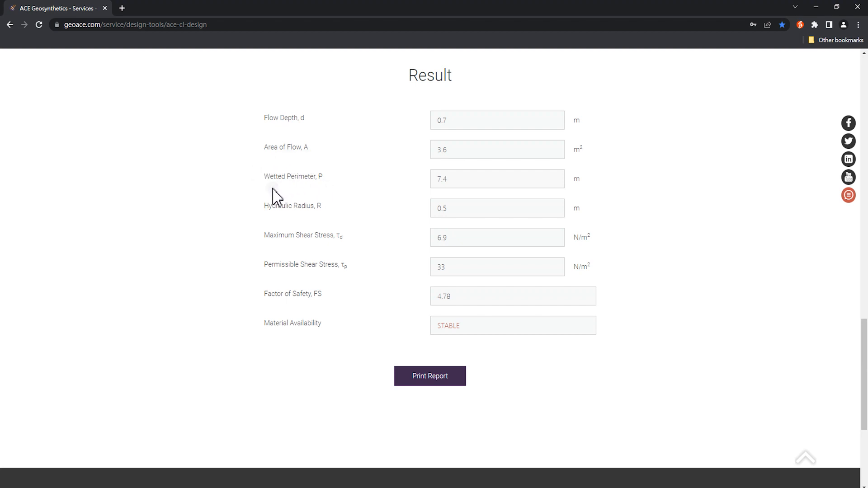
mouse_move(321, 226)
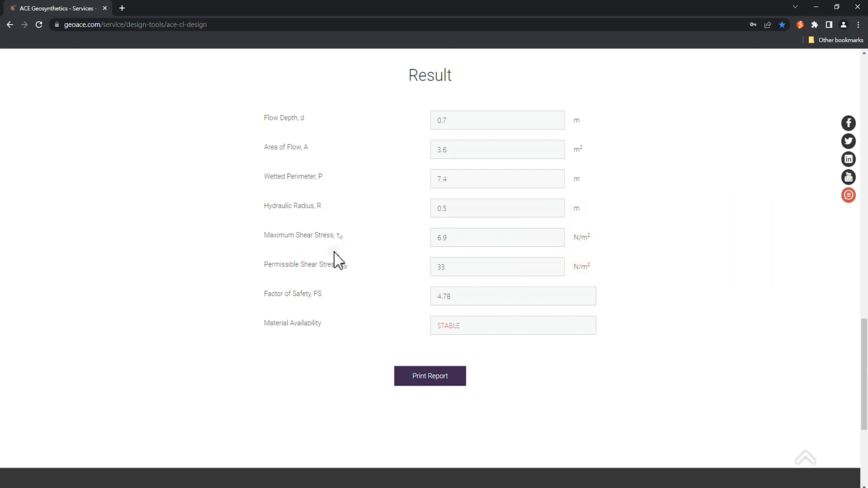
mouse_move(516, 262)
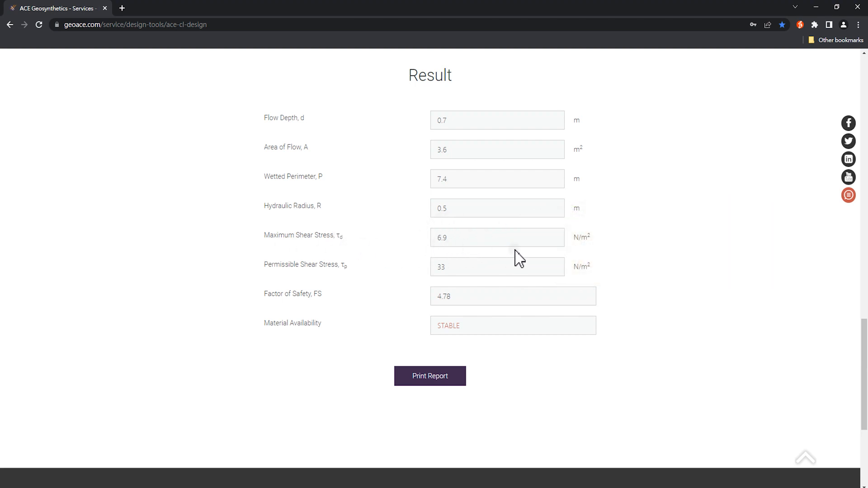
mouse_move(607, 263)
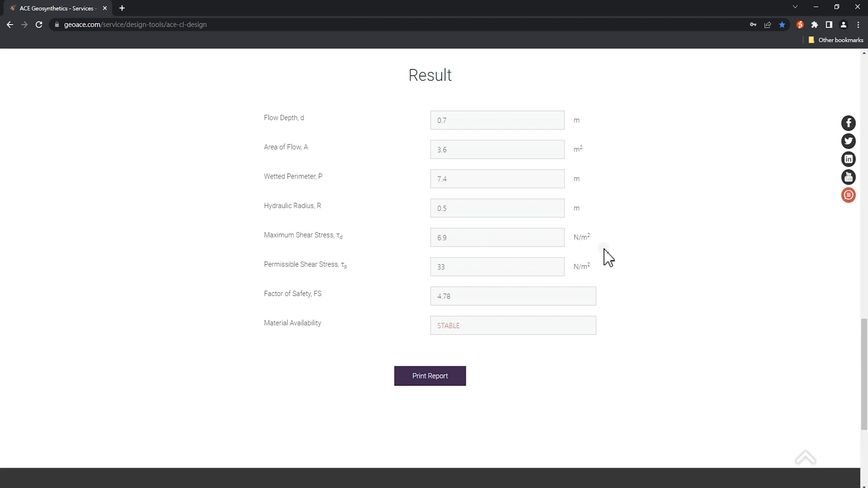
mouse_move(594, 260)
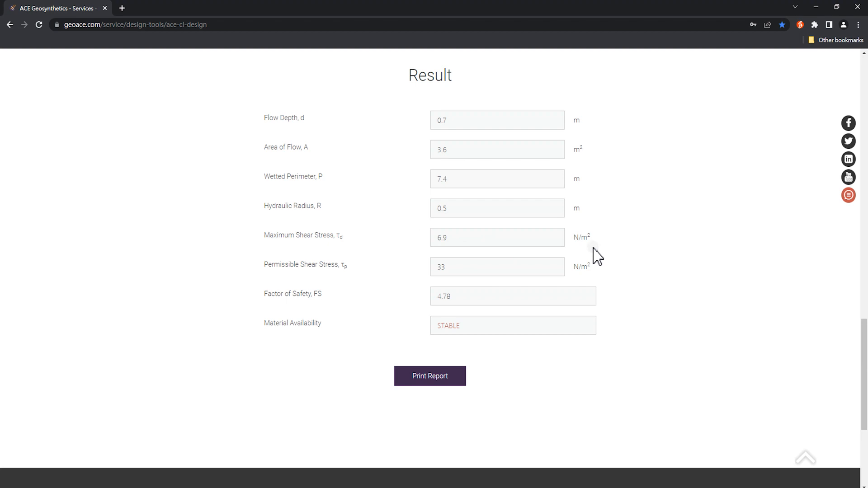
mouse_move(351, 283)
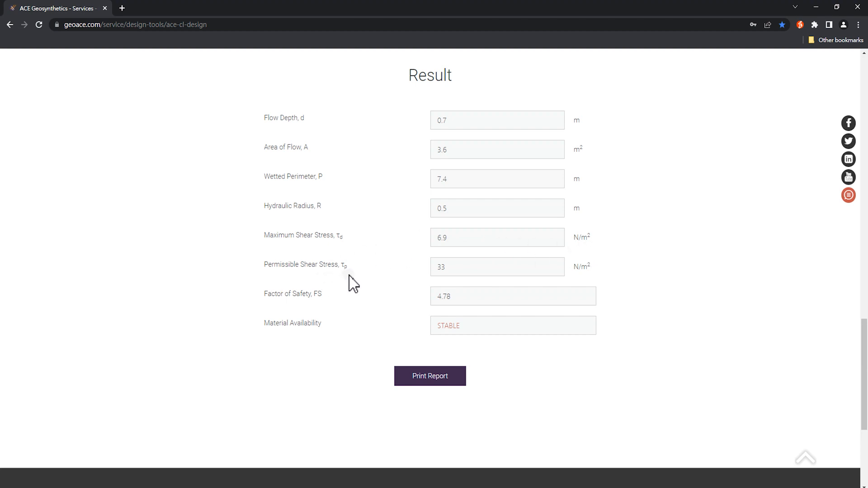
mouse_move(503, 287)
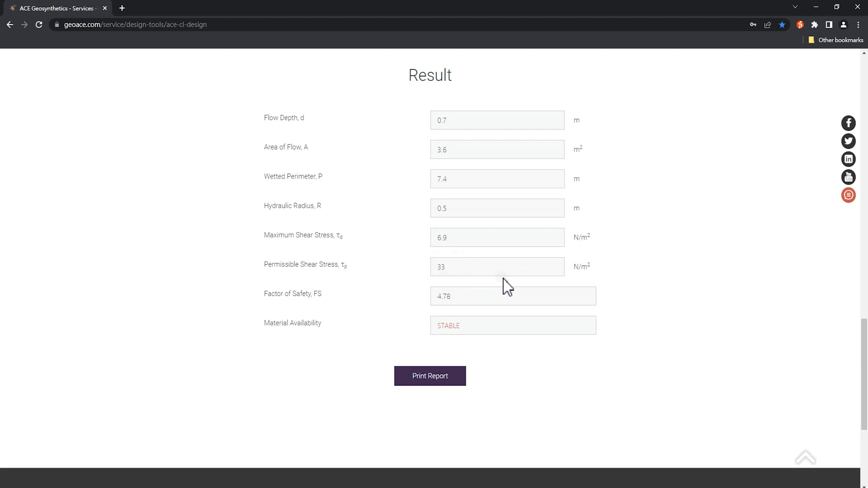
mouse_move(658, 278)
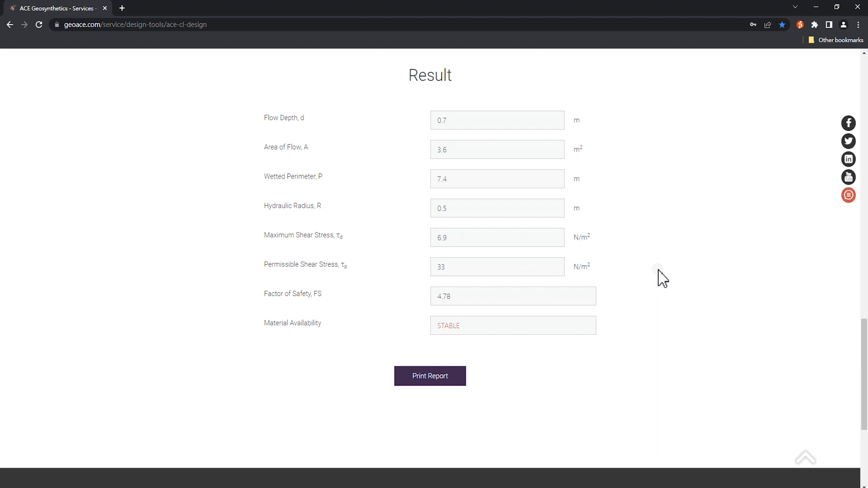
mouse_move(450, 275)
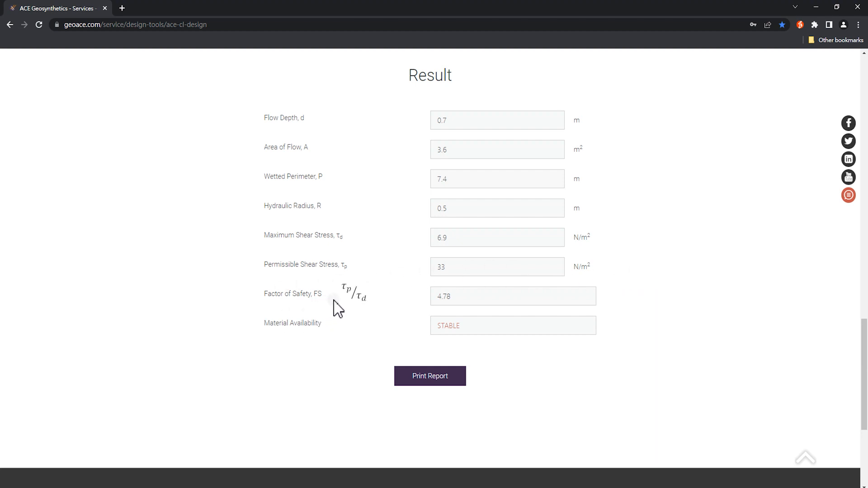
mouse_move(396, 321)
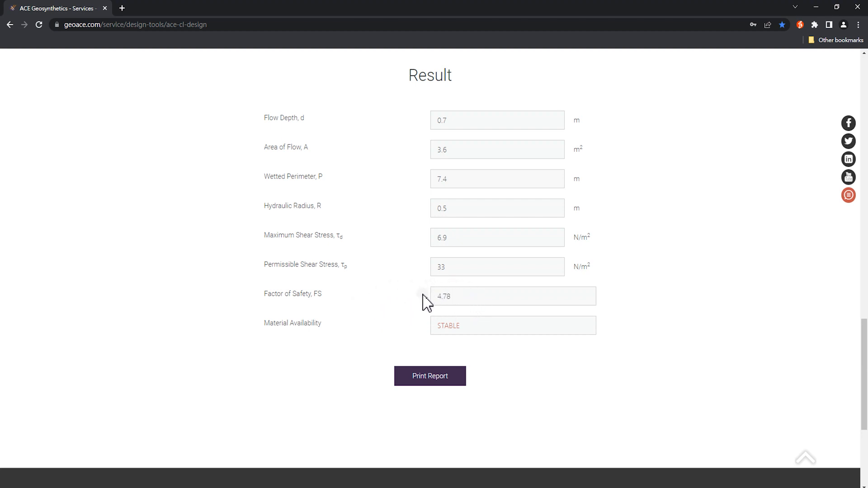
mouse_move(497, 319)
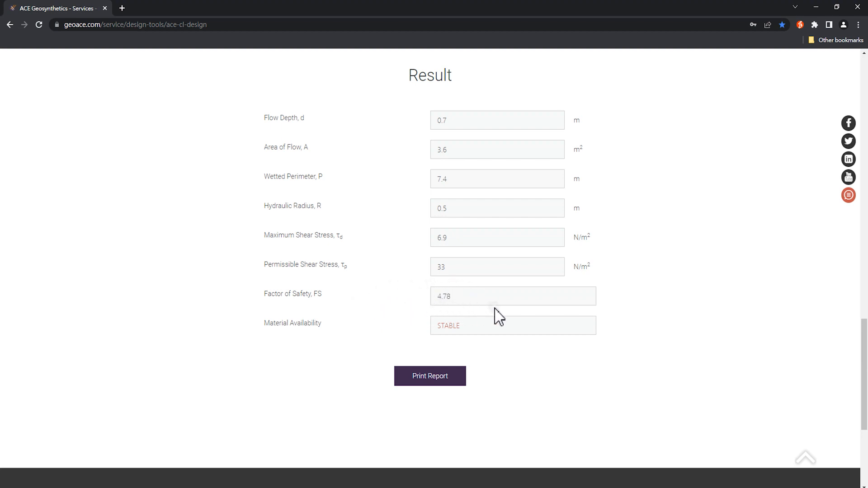
mouse_move(485, 318)
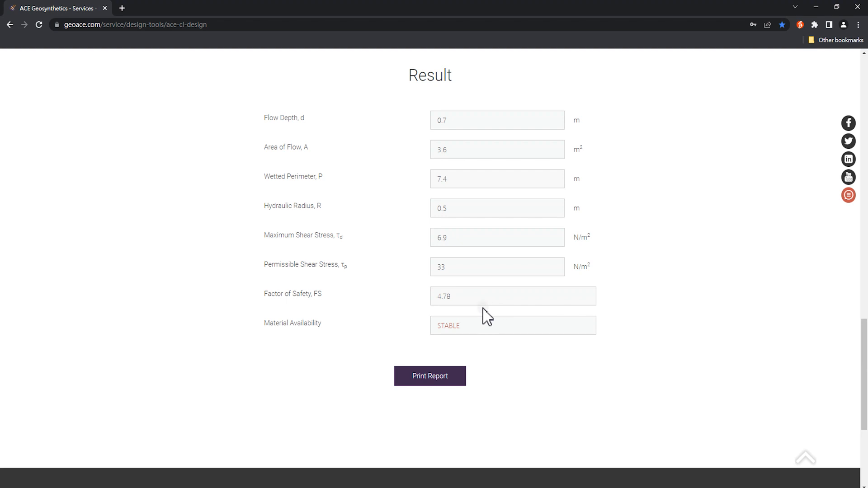
mouse_move(269, 317)
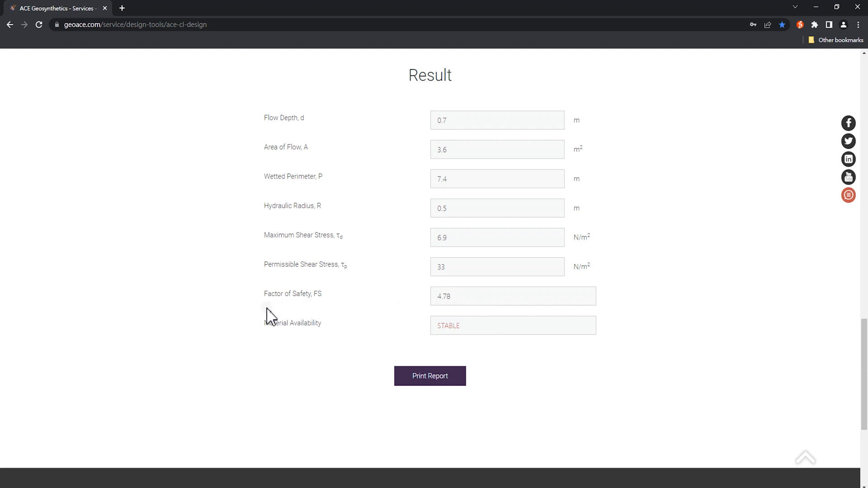
mouse_move(326, 346)
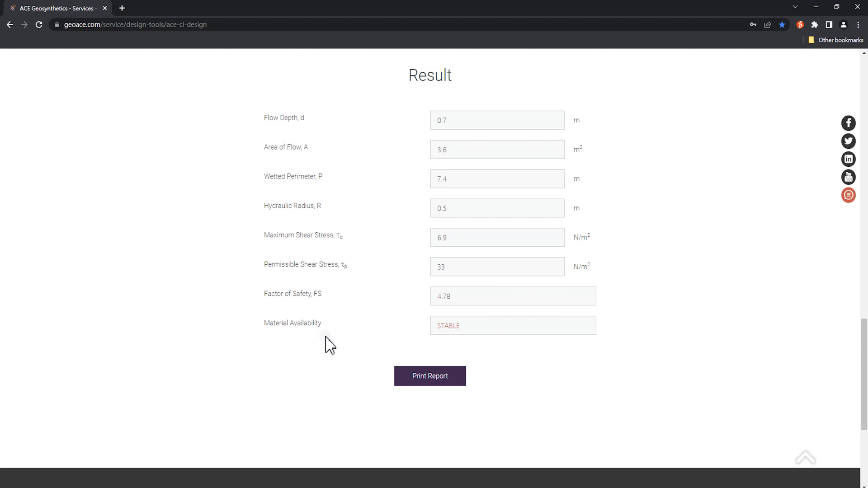
mouse_move(443, 326)
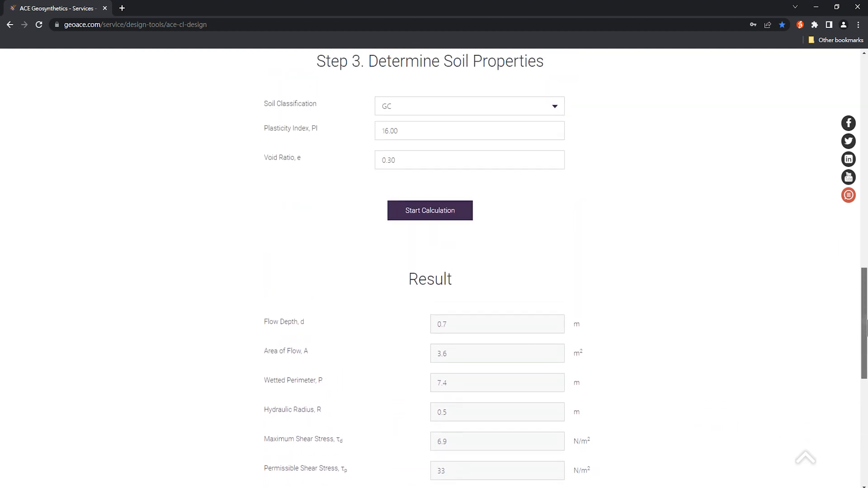
Step: Switch the lining to Soil and recalculate, giving FS 1.00, UNSTABLE
left_click(495, 139)
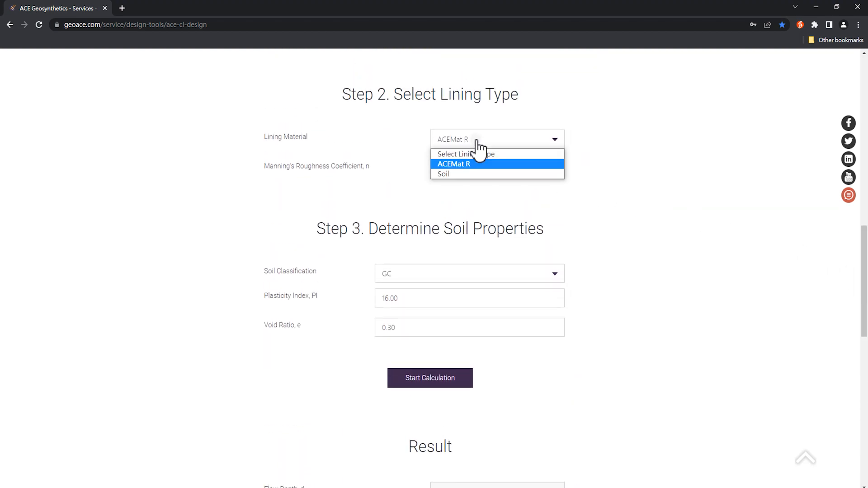
left_click(443, 174)
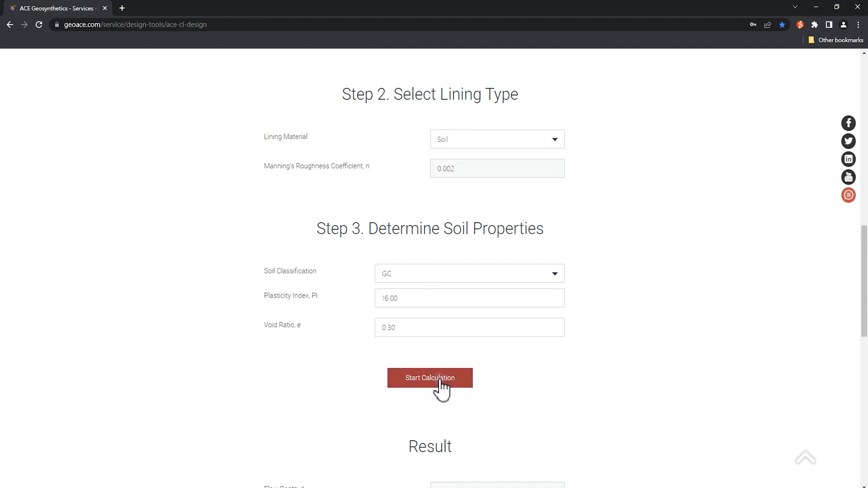
left_click(431, 378)
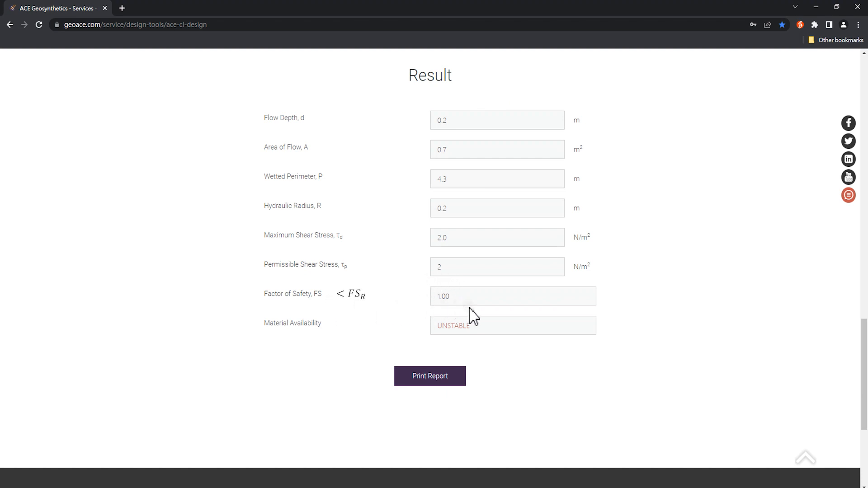
mouse_move(434, 325)
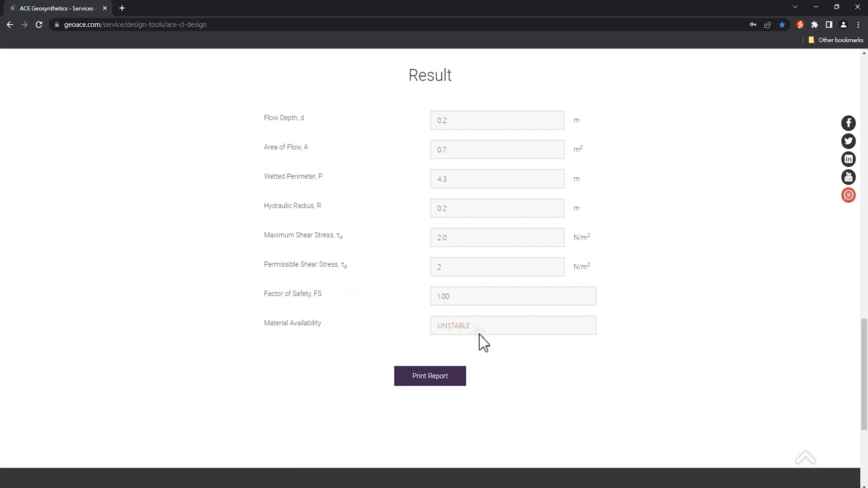
mouse_move(499, 348)
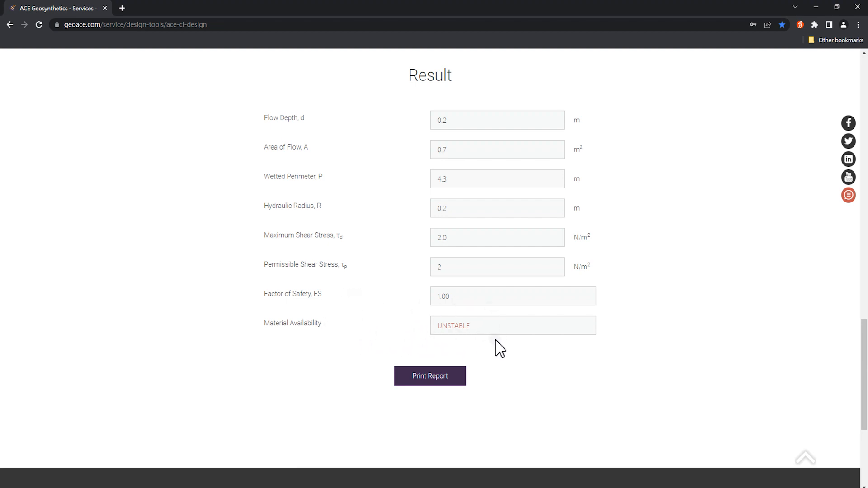
mouse_move(499, 306)
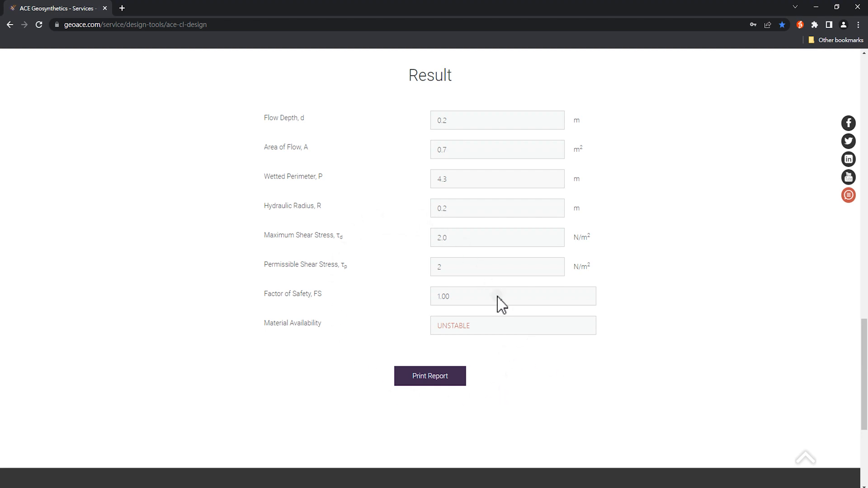
mouse_move(835, 381)
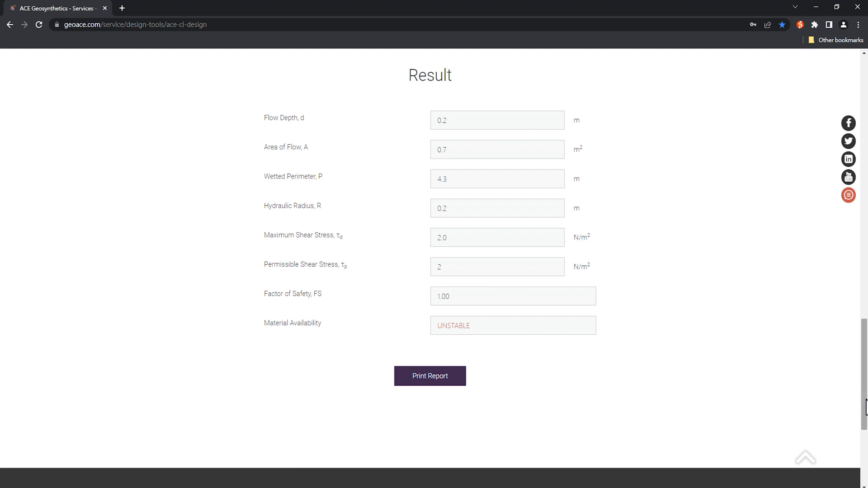
Step: Return to the page header and go to the Contact Us inquiry page
scroll("up", 3)
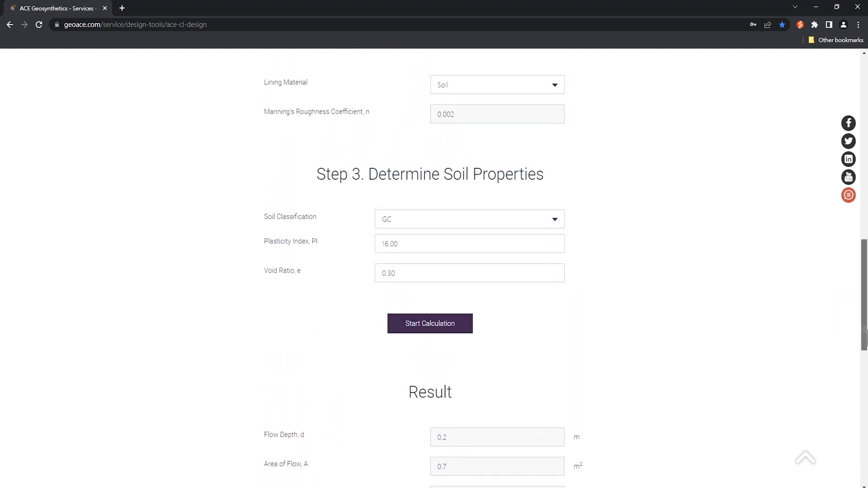
scroll("up", 3)
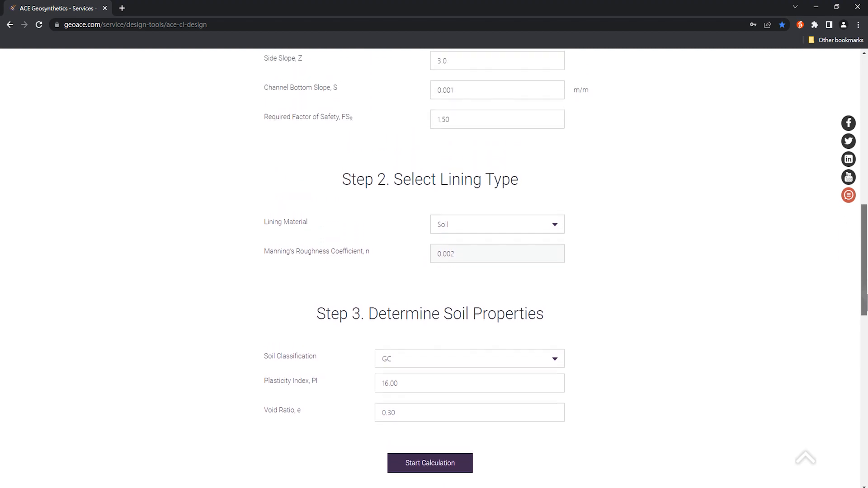
scroll("up", 3)
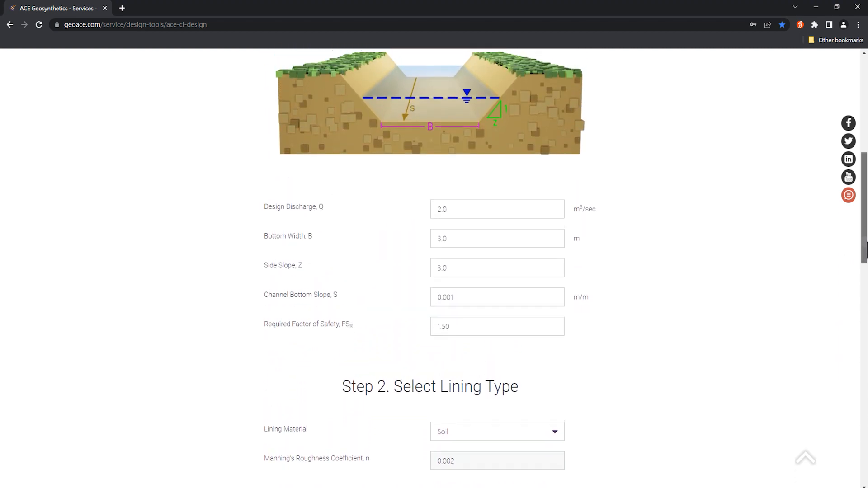
scroll("up", 3)
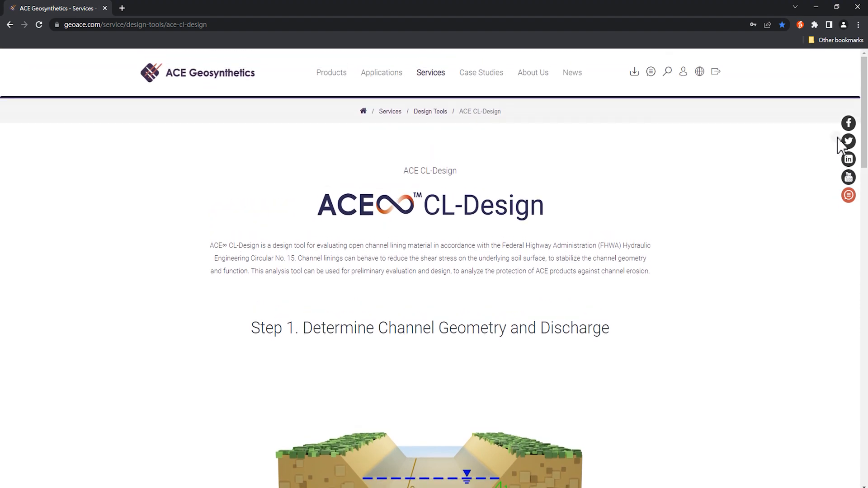
mouse_move(318, 243)
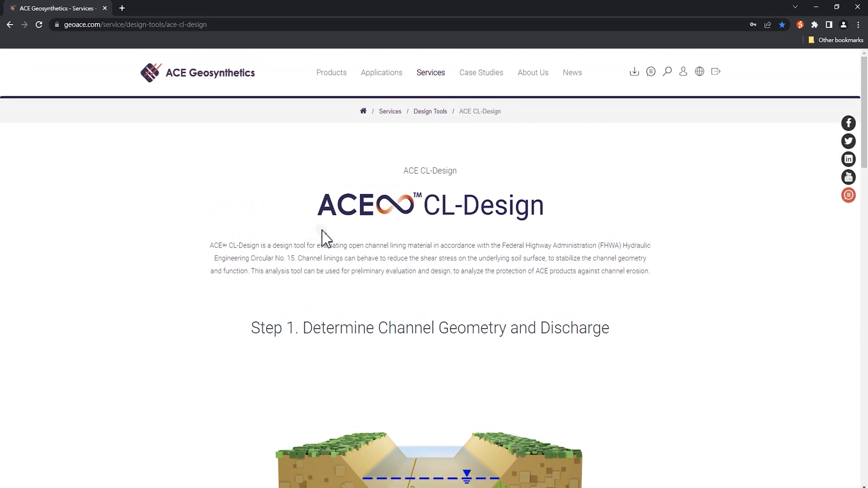
mouse_move(555, 234)
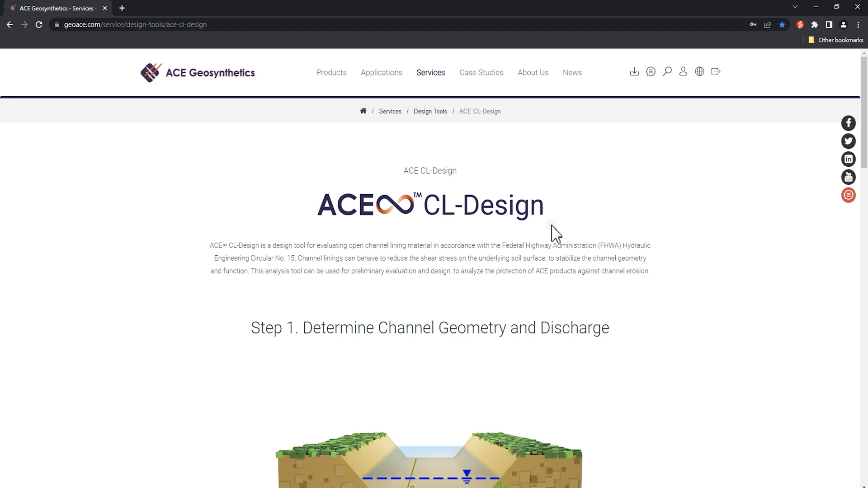
mouse_move(588, 128)
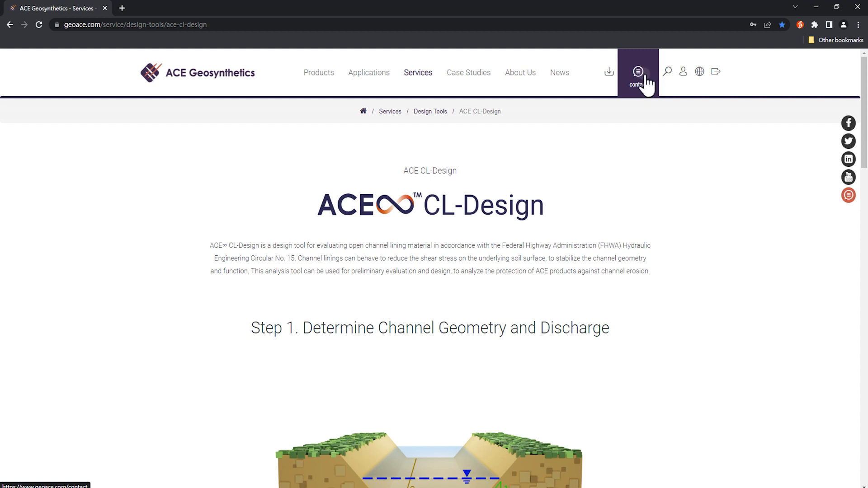
left_click(638, 71)
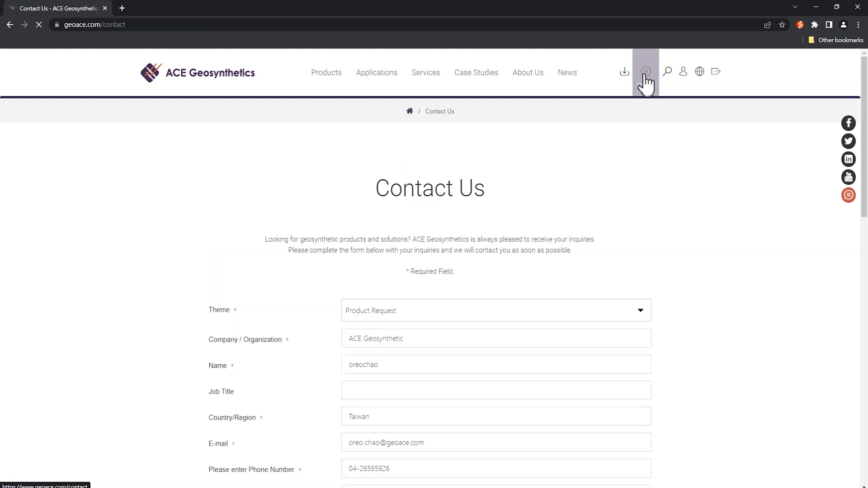